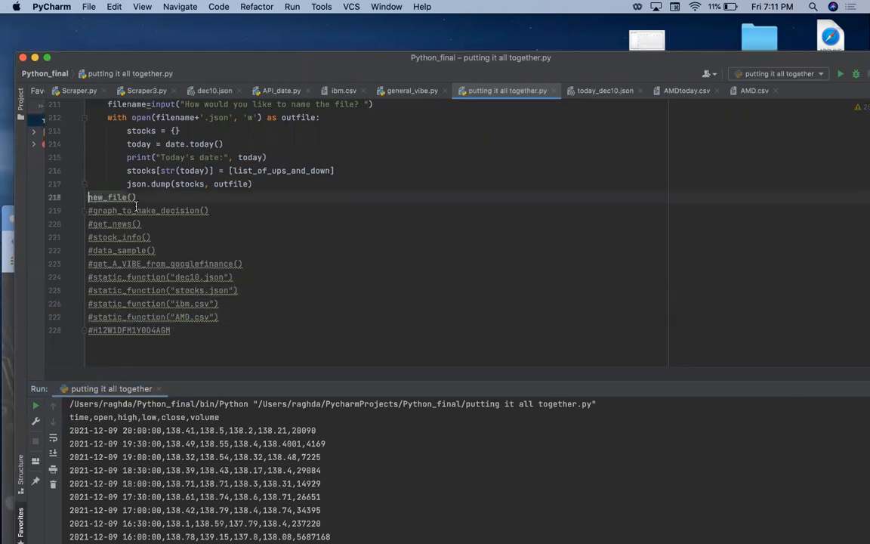
{"action": "mouse_move", "coordinate": [136, 193]}
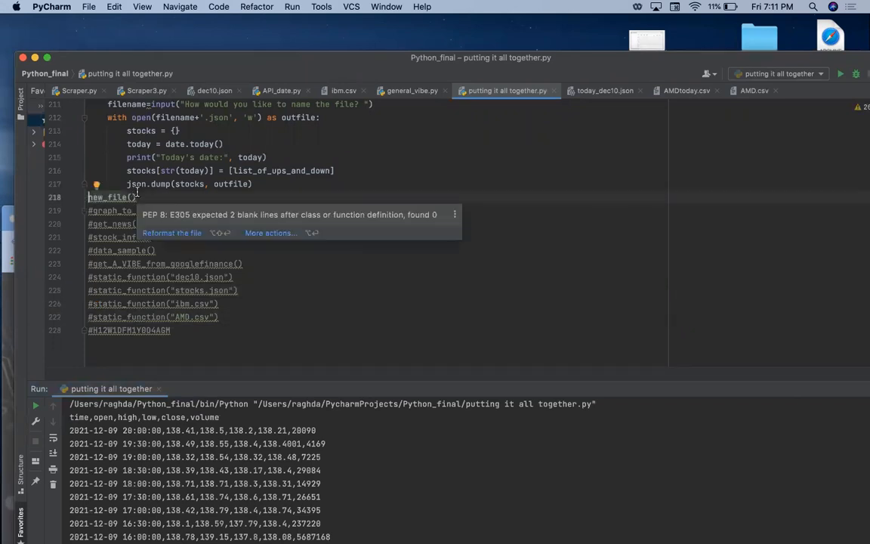
{"action": "mouse_move", "coordinate": [74, 208]}
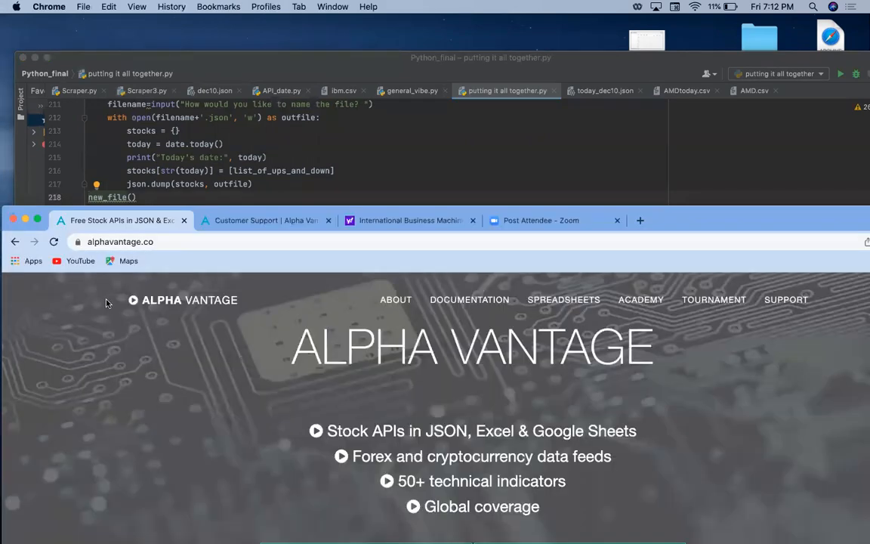
Step: Open Alpha Vantage's free API key claim form and scroll through it
{"action": "scroll", "scroll_direction": "down", "scroll_amount": 3}
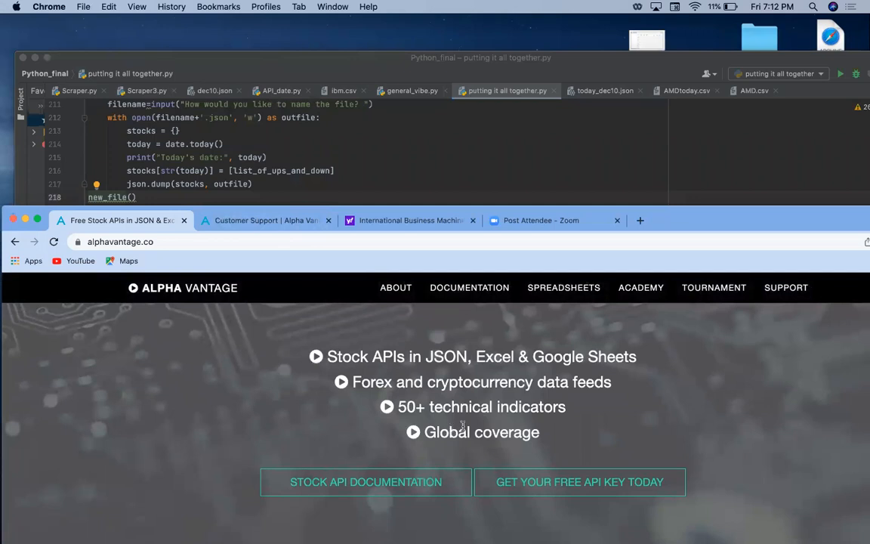
{"action": "mouse_move", "coordinate": [579, 482]}
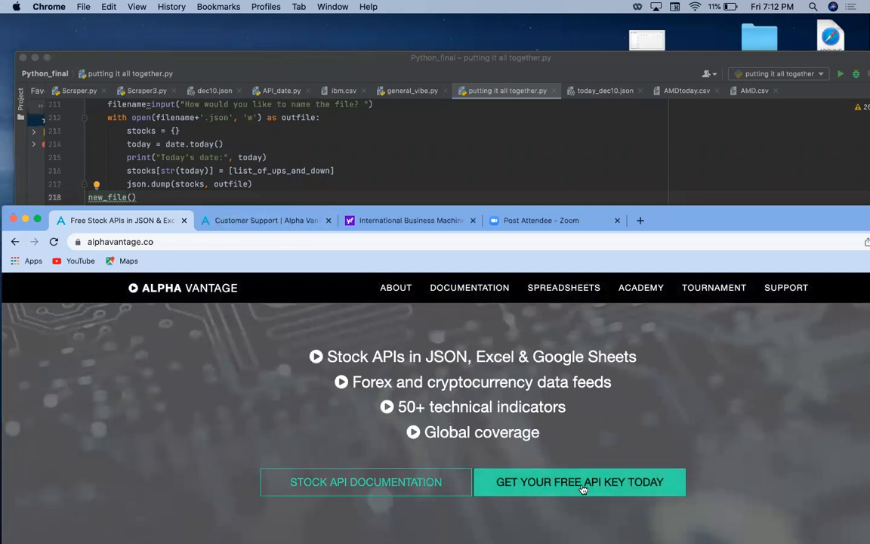
{"action": "mouse_move", "coordinate": [505, 446]}
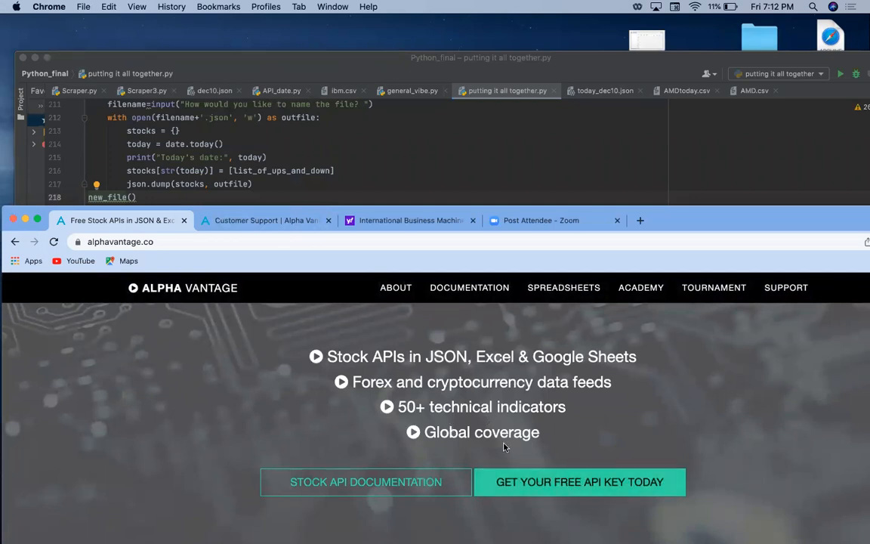
{"action": "left_click", "coordinate": [580, 482]}
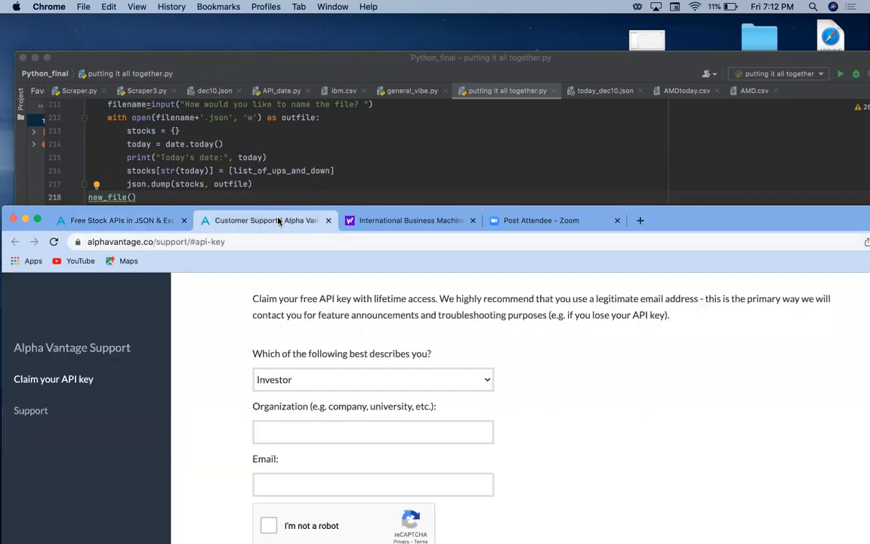
{"action": "scroll", "scroll_direction": "down", "scroll_amount": 3}
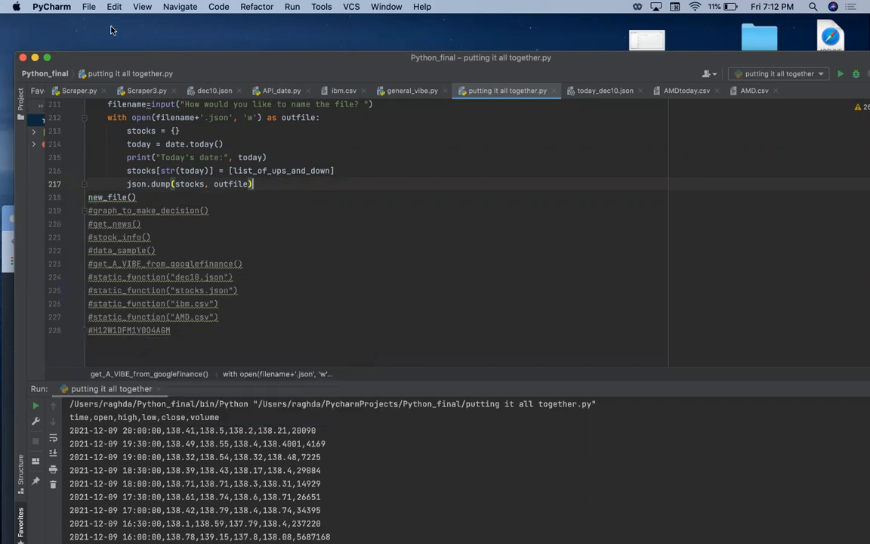
Step: Run 'putting it all together', entering AMD as the symbol and AMD_today as the file name
{"action": "left_click", "coordinate": [292, 6]}
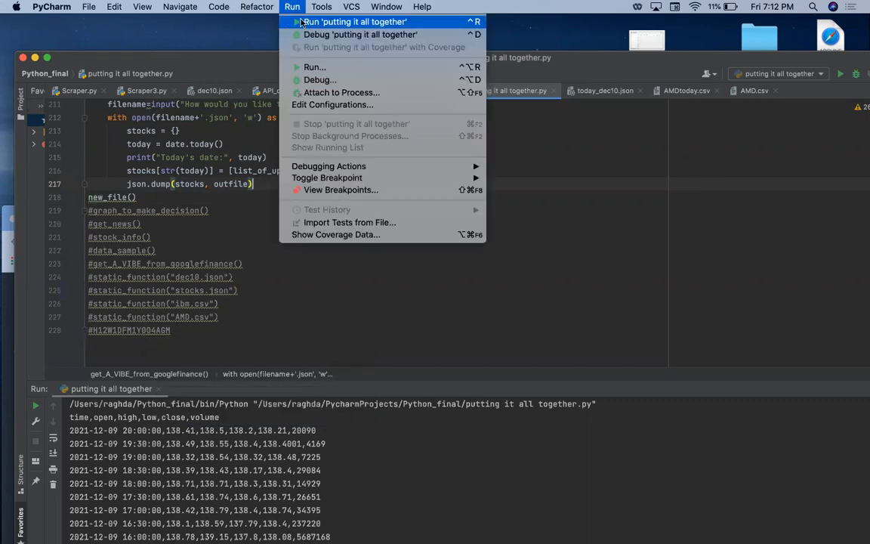
{"action": "left_click", "coordinate": [355, 21]}
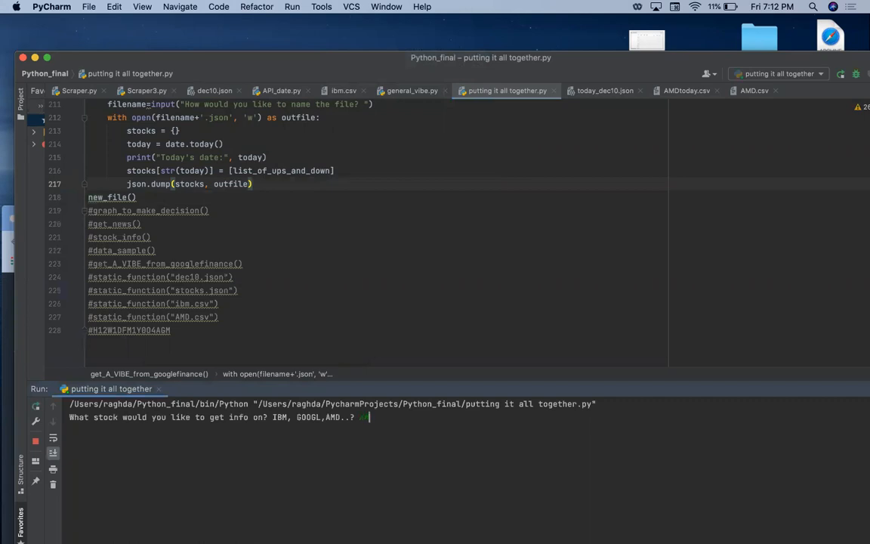
{"action": "type", "text": "AMD_toda"}
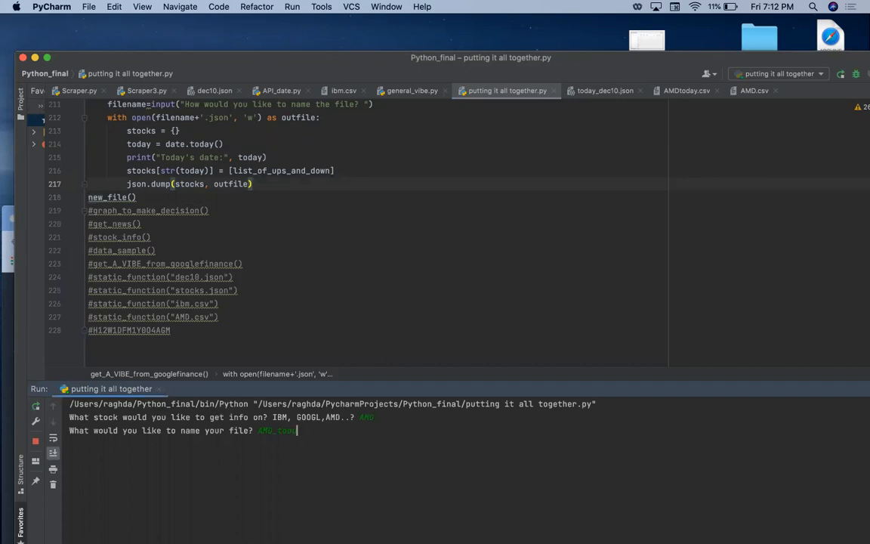
{"action": "key", "text": "enter"}
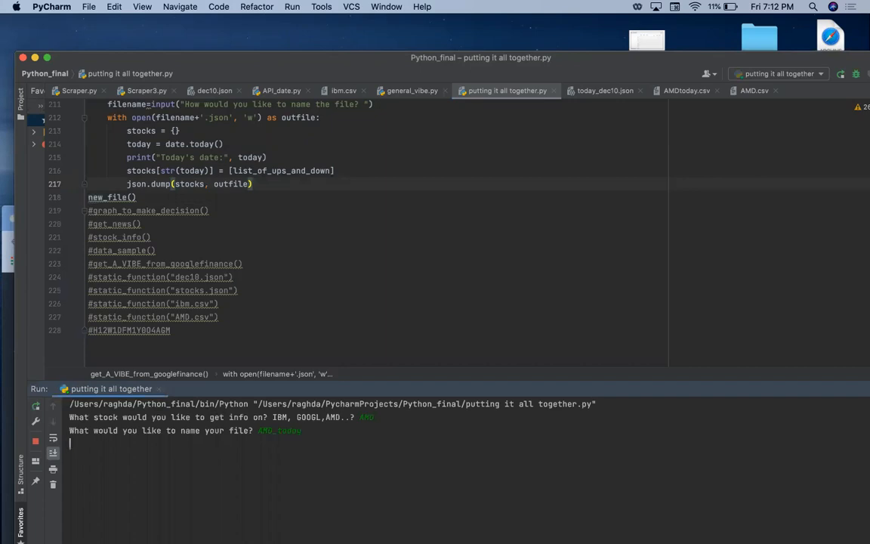
{"action": "key", "text": "enter"}
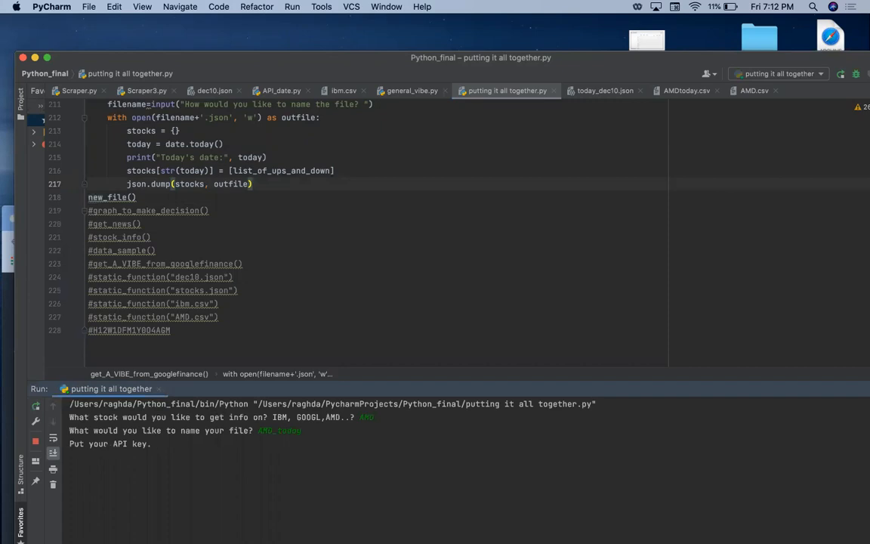
Step: Supply the API key and a 30-minute interval to fetch AMD price rows
{"action": "type", "text": "static_function(\"ibm.csv\")"}
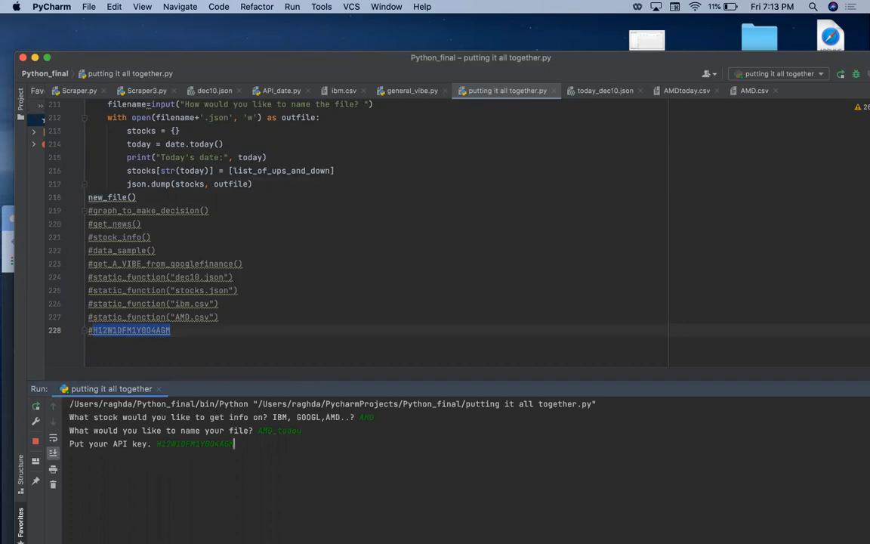
{"action": "key", "text": "enter"}
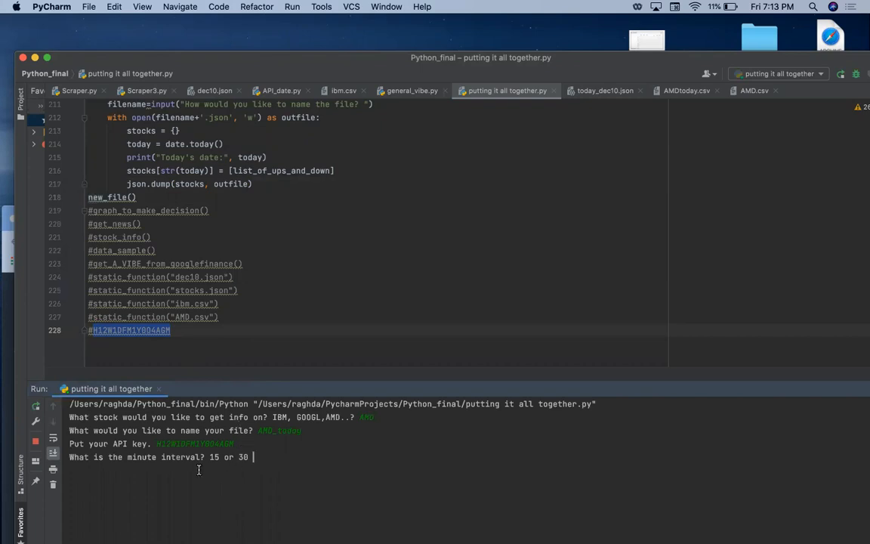
{"action": "mouse_move", "coordinate": [243, 469]}
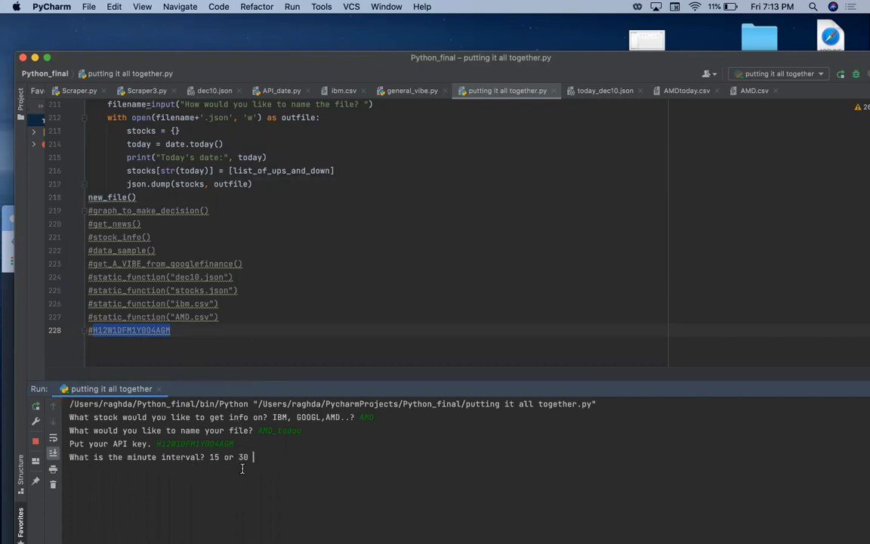
{"action": "type", "text": "3"}
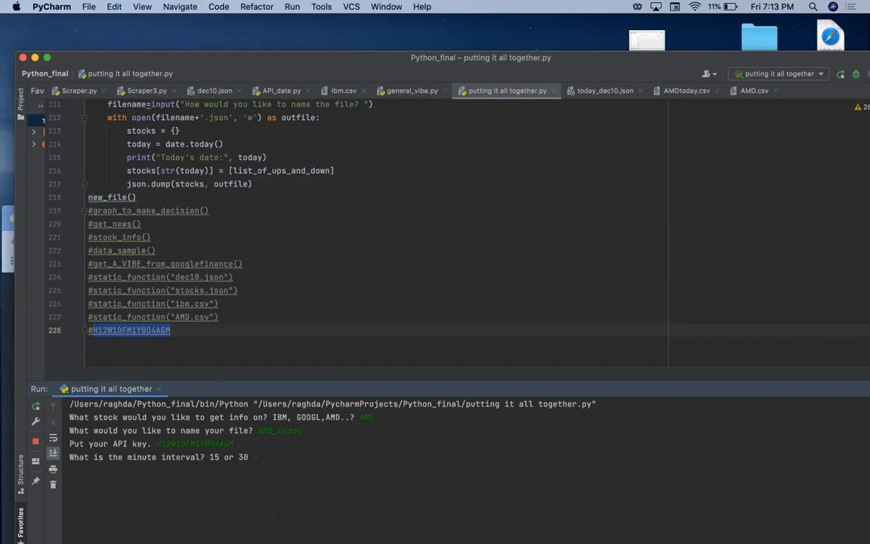
{"action": "type", "text": "30"}
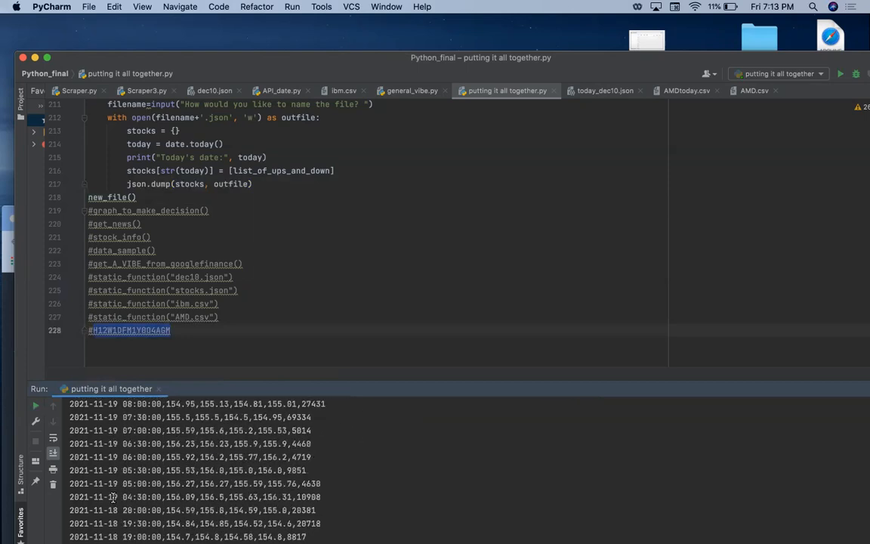
{"action": "left_click", "coordinate": [840, 74]}
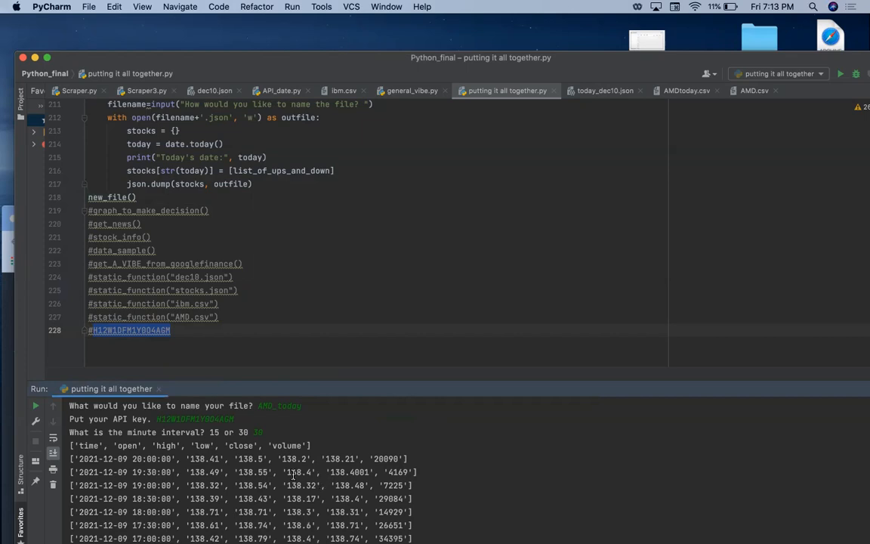
{"action": "mouse_move", "coordinate": [817, 14]}
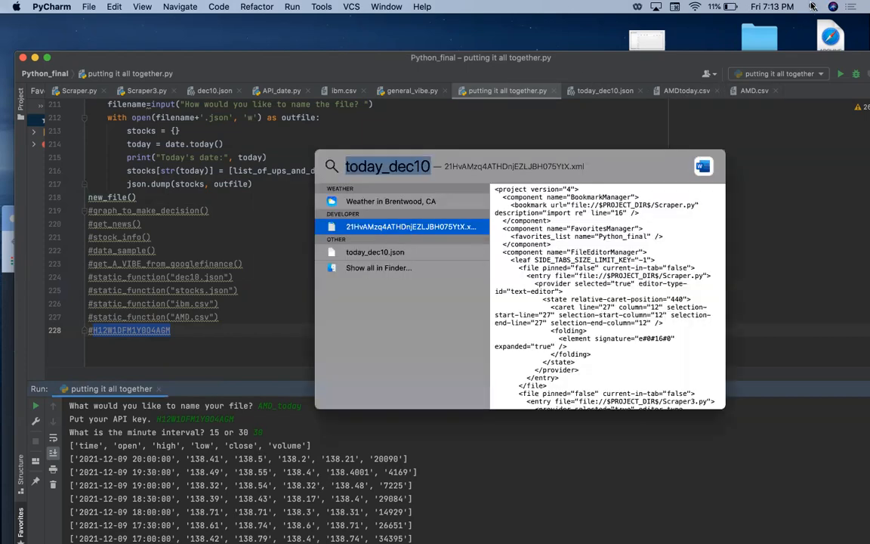
Step: Search Spotlight for AMD_today.csv and open it in PyCharm
{"action": "type", "text": "AMD_"}
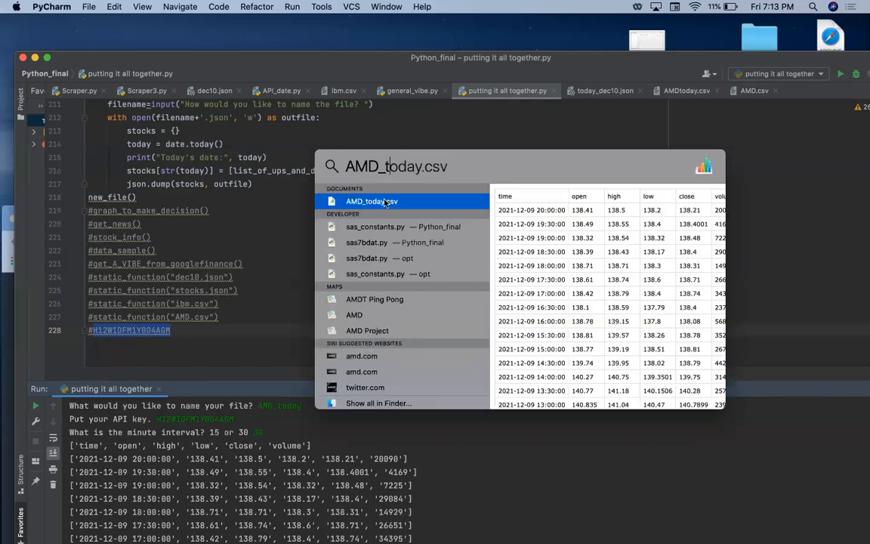
{"action": "mouse_move", "coordinate": [451, 200]}
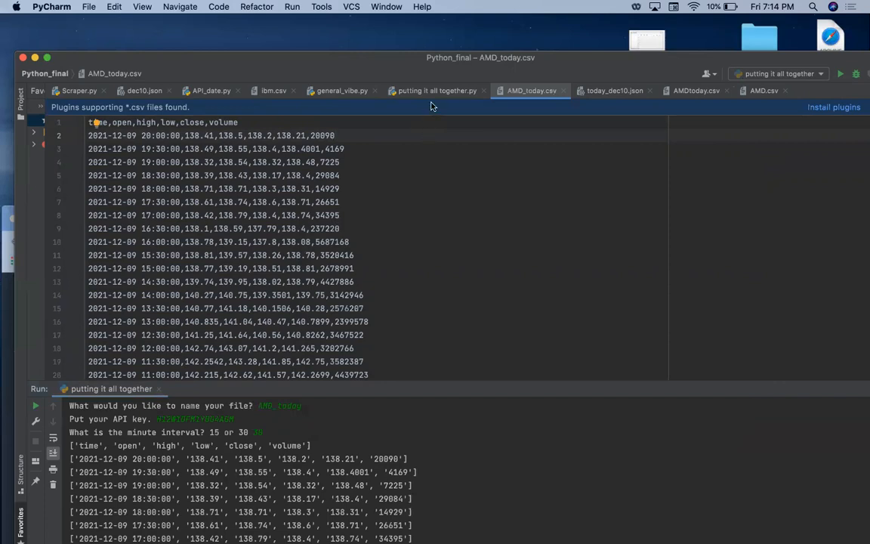
{"action": "mouse_move", "coordinate": [437, 91]}
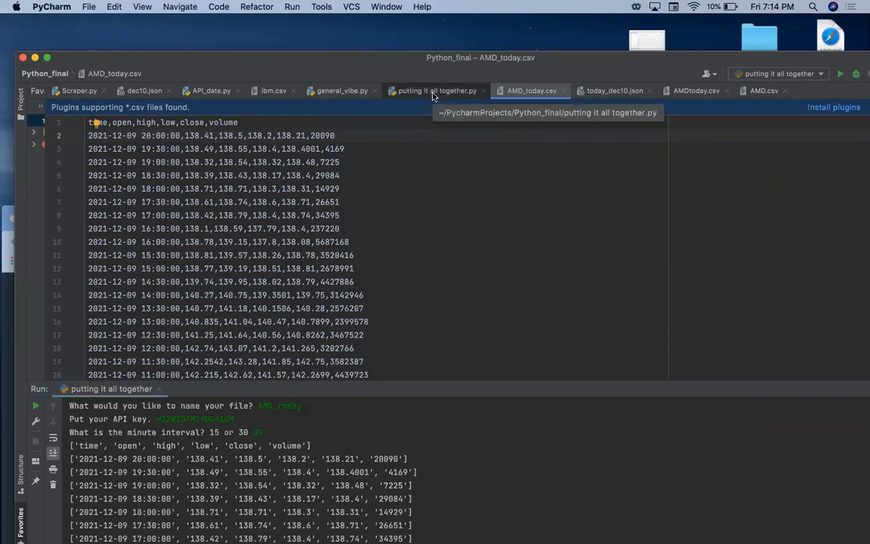
Step: In the script tab, comment out new_file() and enable graph_to_make_decision()
{"action": "left_click", "coordinate": [437, 90]}
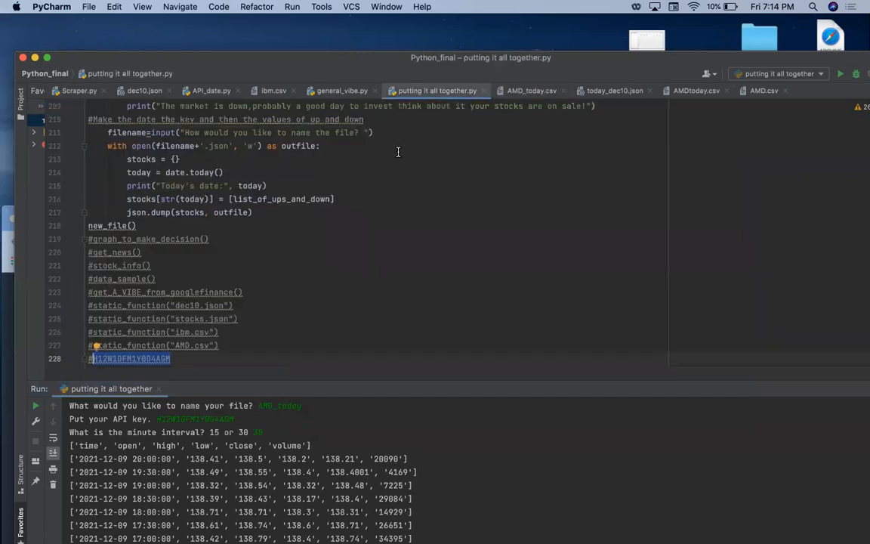
{"action": "mouse_move", "coordinate": [253, 237]}
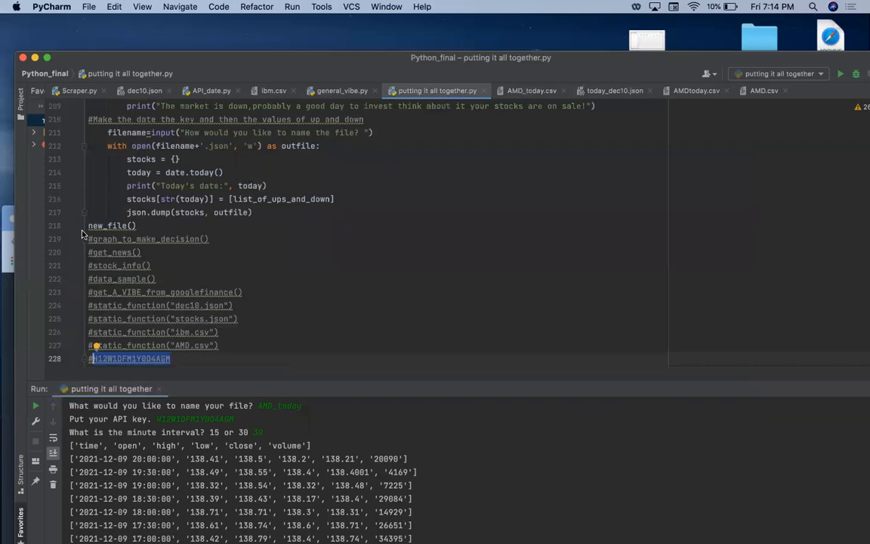
{"action": "left_click", "coordinate": [111, 225]}
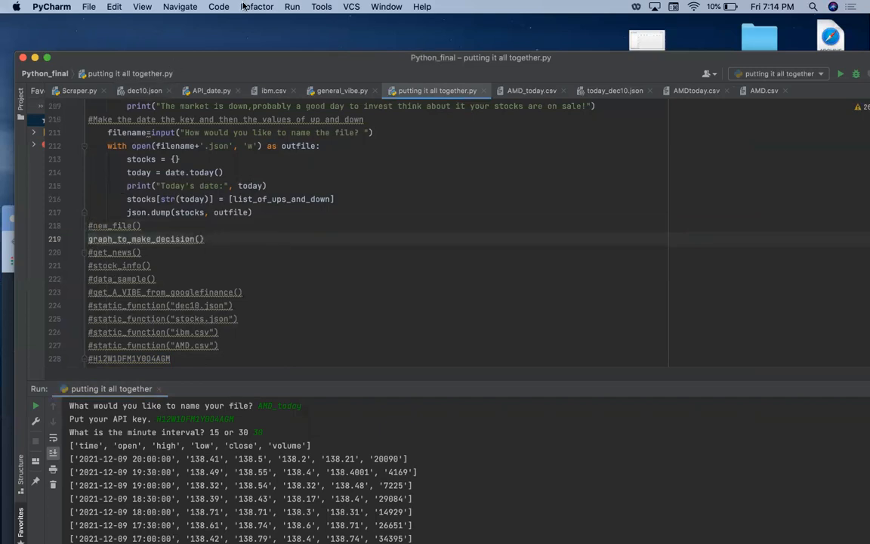
Step: Rerun the script and answer the file prompt with AMD_today.csv
{"action": "left_click", "coordinate": [291, 7]}
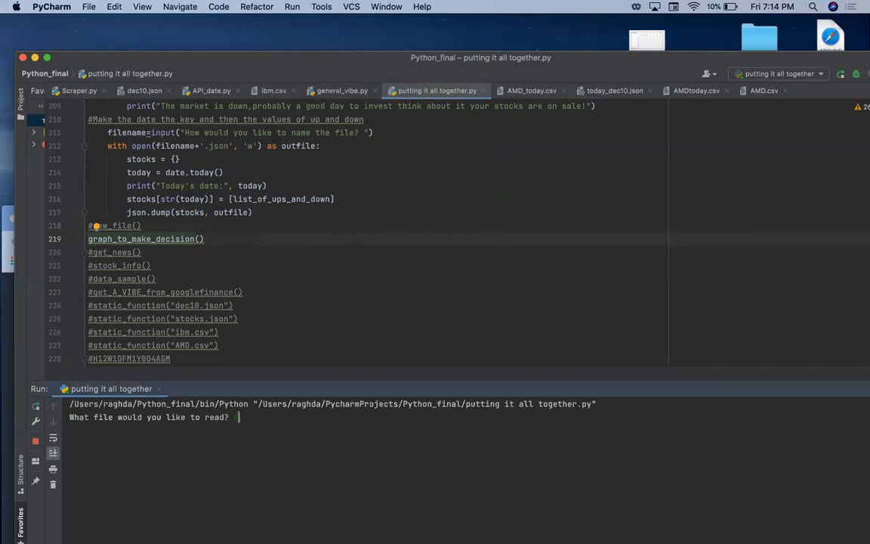
{"action": "type", "text": "AMD_today.csv"}
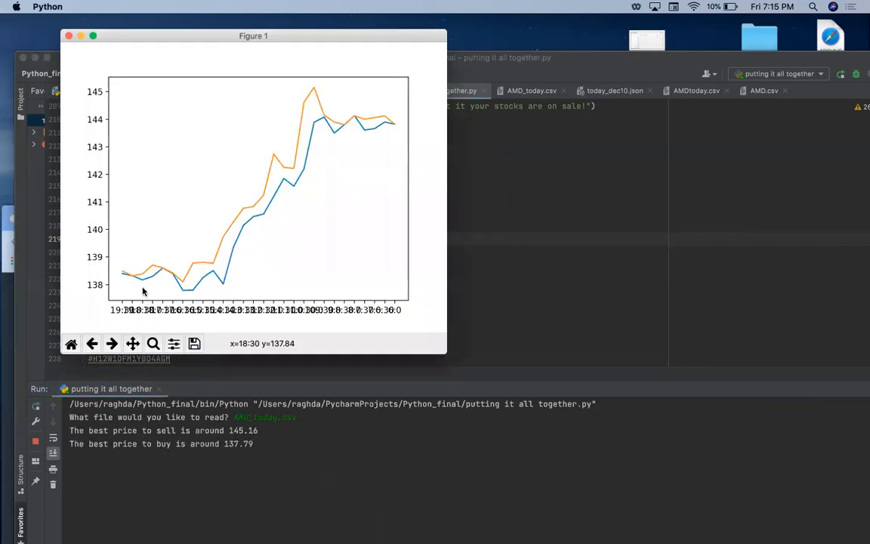
{"action": "mouse_move", "coordinate": [329, 148]}
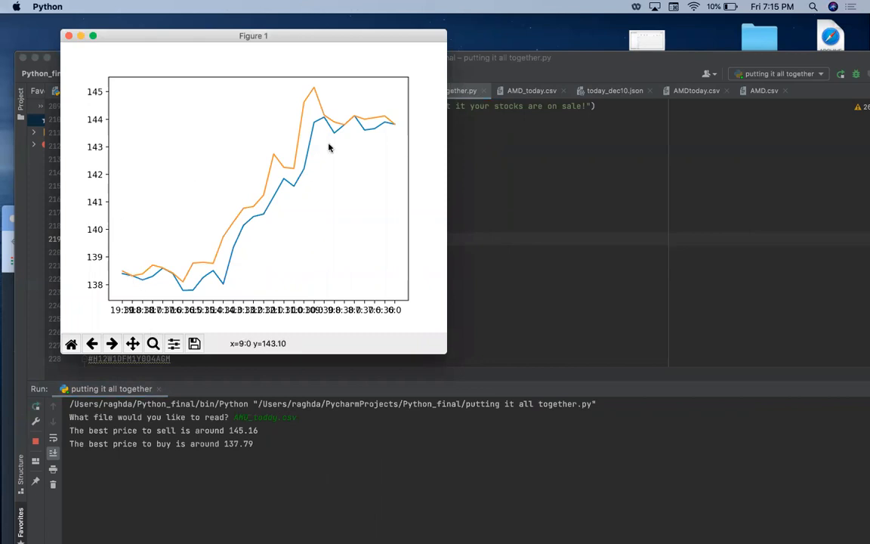
{"action": "mouse_move", "coordinate": [291, 143]}
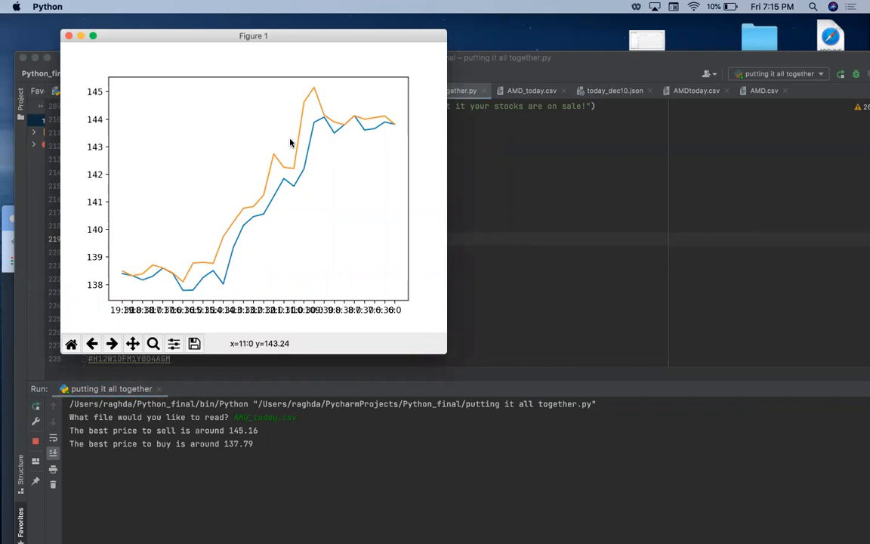
{"action": "mouse_move", "coordinate": [315, 89]}
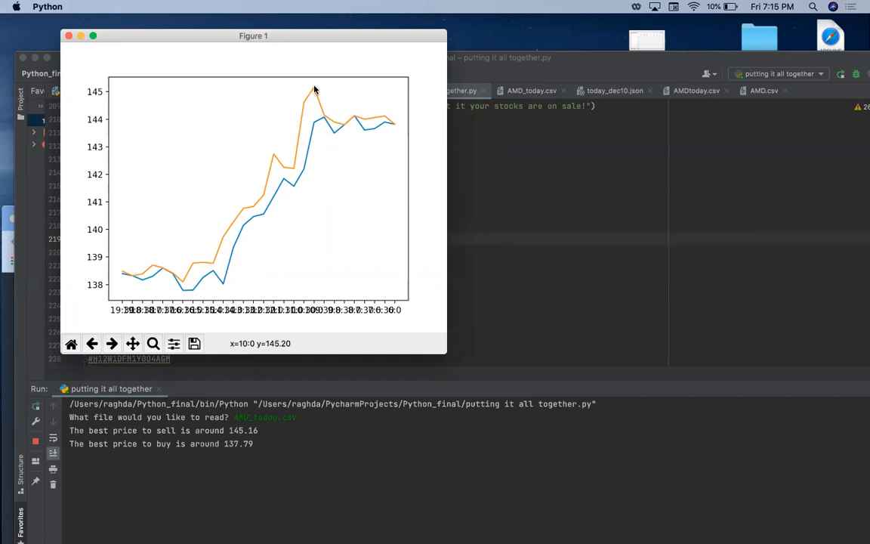
{"action": "mouse_move", "coordinate": [390, 125]}
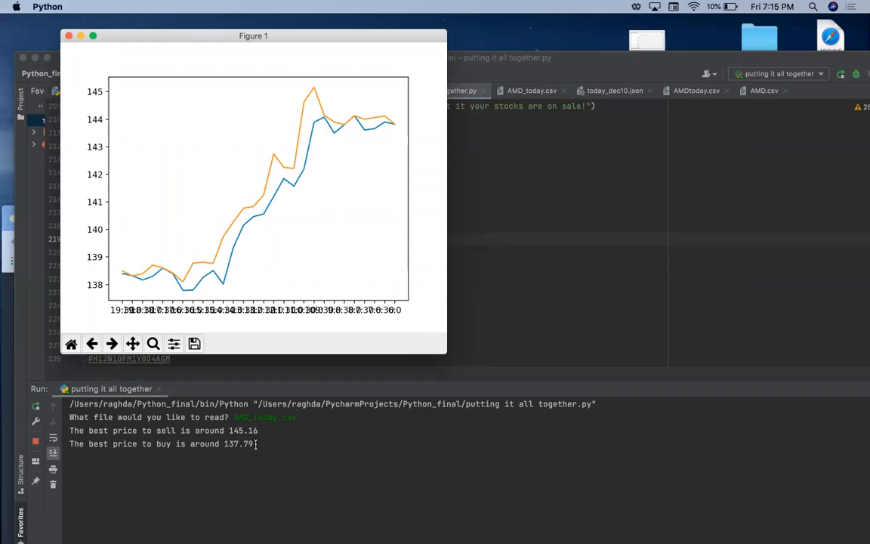
{"action": "mouse_move", "coordinate": [314, 91]}
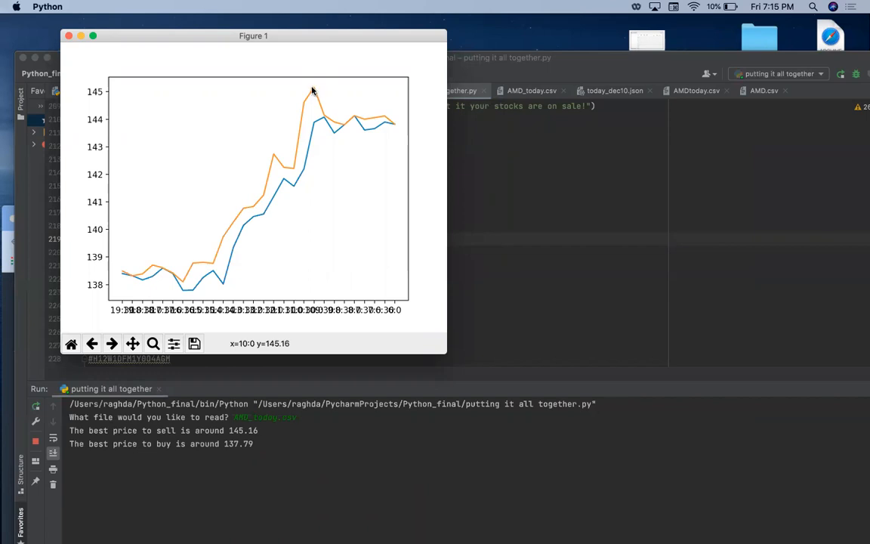
{"action": "mouse_move", "coordinate": [315, 89]}
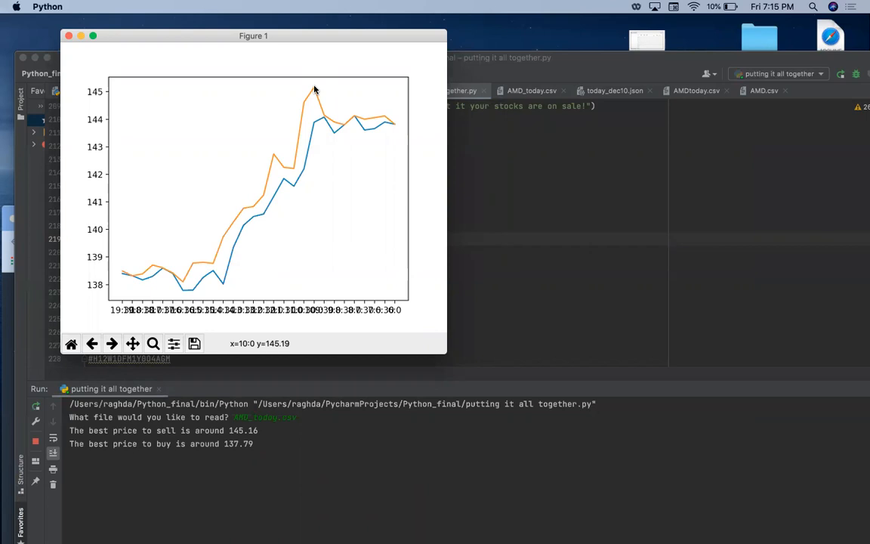
{"action": "mouse_move", "coordinate": [363, 113]}
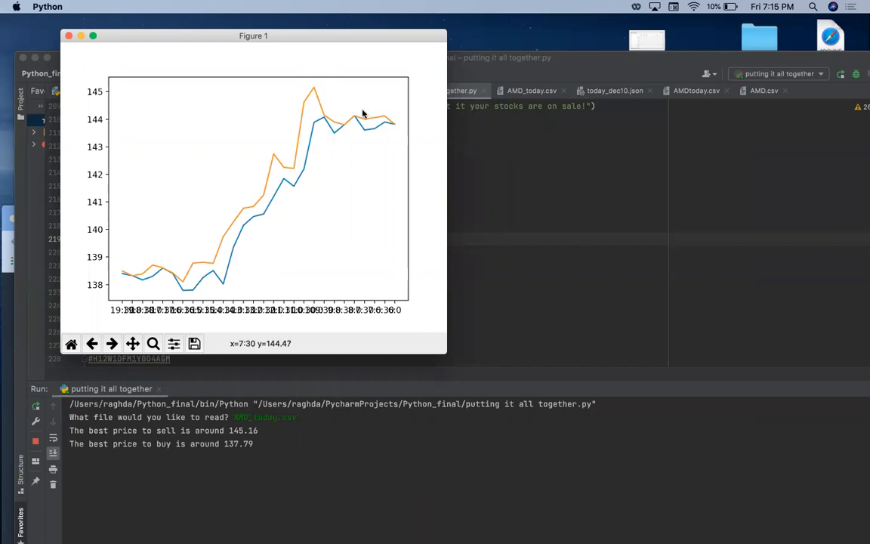
{"action": "mouse_move", "coordinate": [191, 291]}
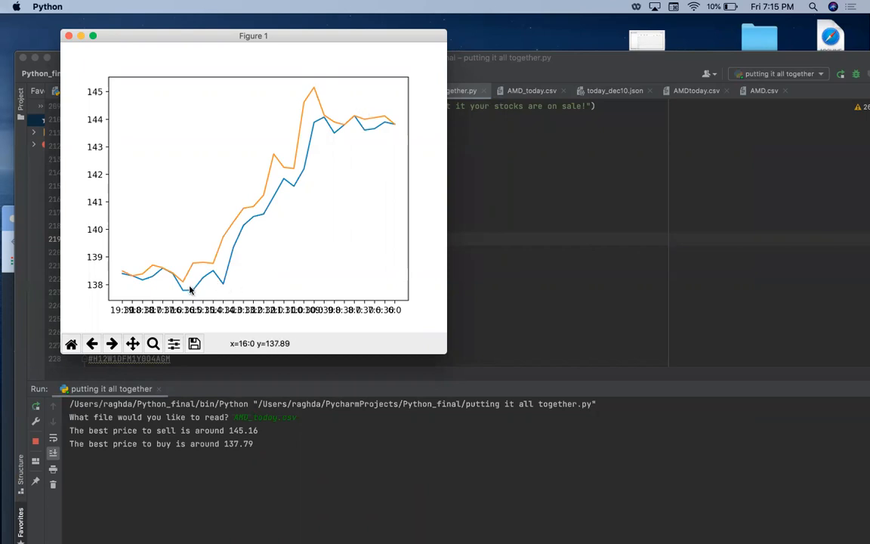
{"action": "mouse_move", "coordinate": [186, 293]}
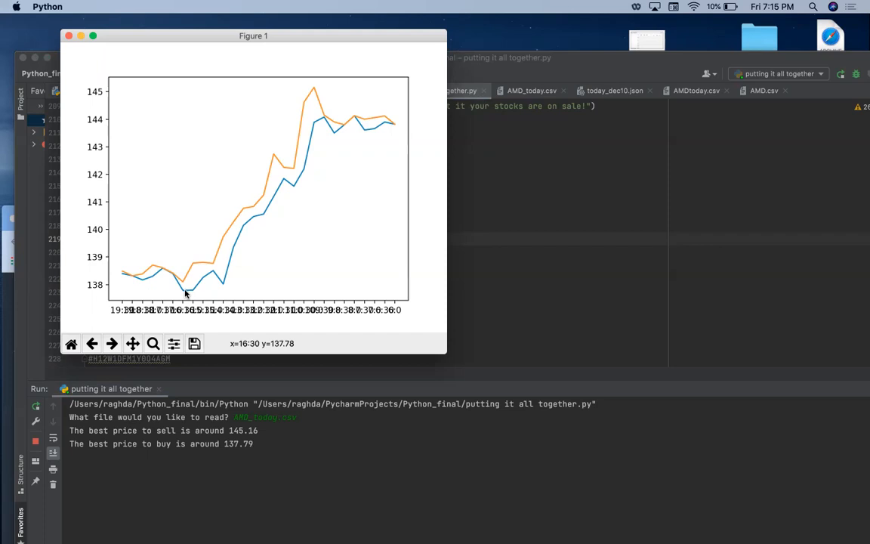
{"action": "mouse_move", "coordinate": [186, 293]}
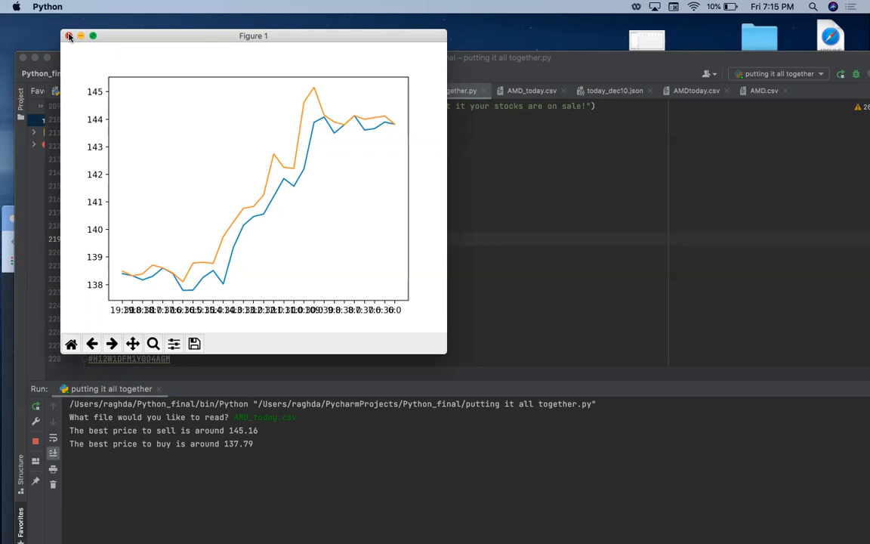
Step: Close the Figure 1 chart and scroll through IBM's Yahoo Finance news feed
{"action": "left_click", "coordinate": [68, 35]}
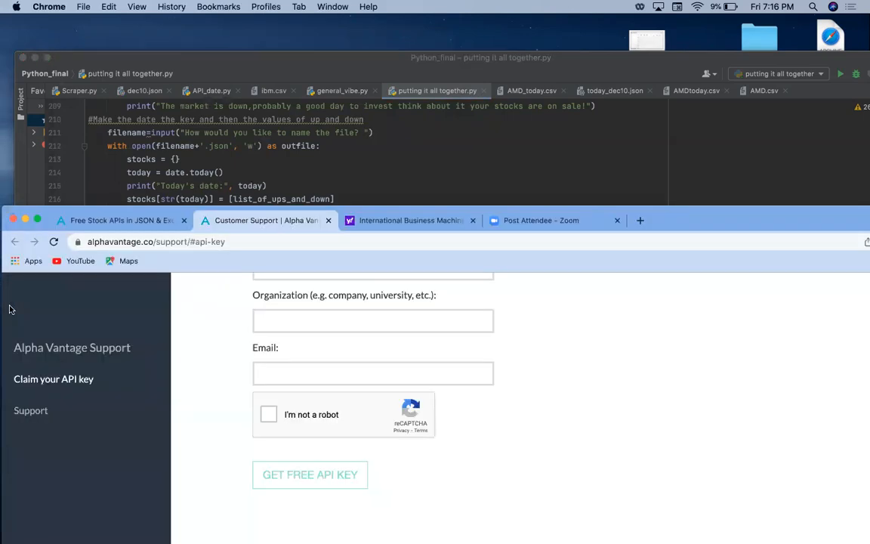
{"action": "left_click", "coordinate": [408, 220]}
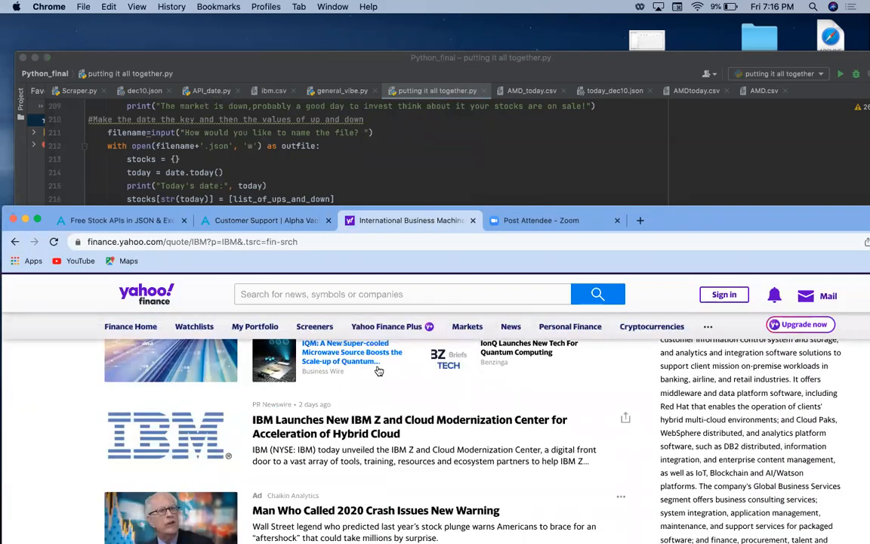
{"action": "scroll", "scroll_direction": "down", "scroll_amount": 3}
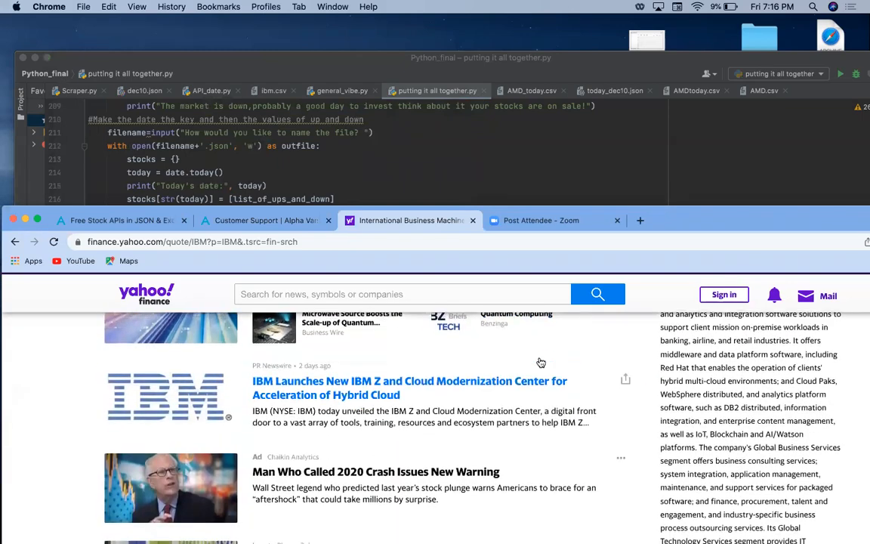
{"action": "scroll", "scroll_direction": "up", "scroll_amount": 3}
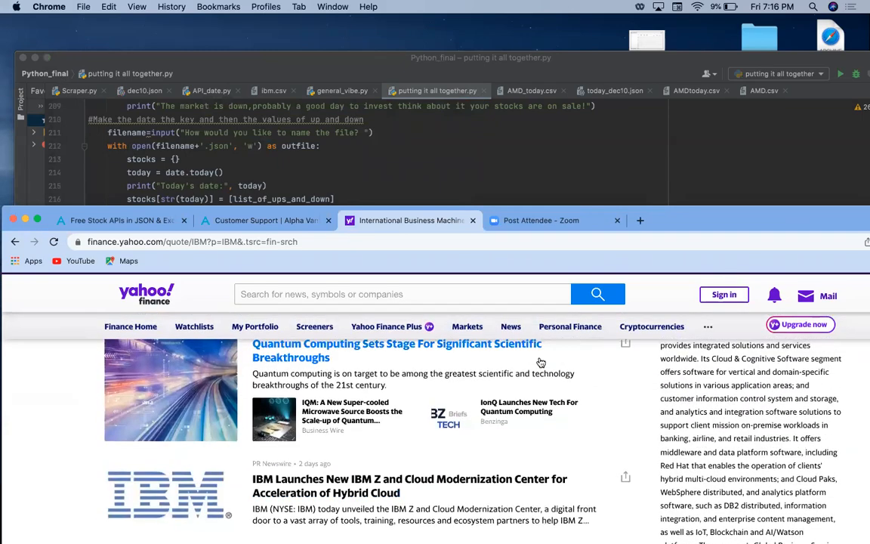
{"action": "scroll", "scroll_direction": "down", "scroll_amount": 3}
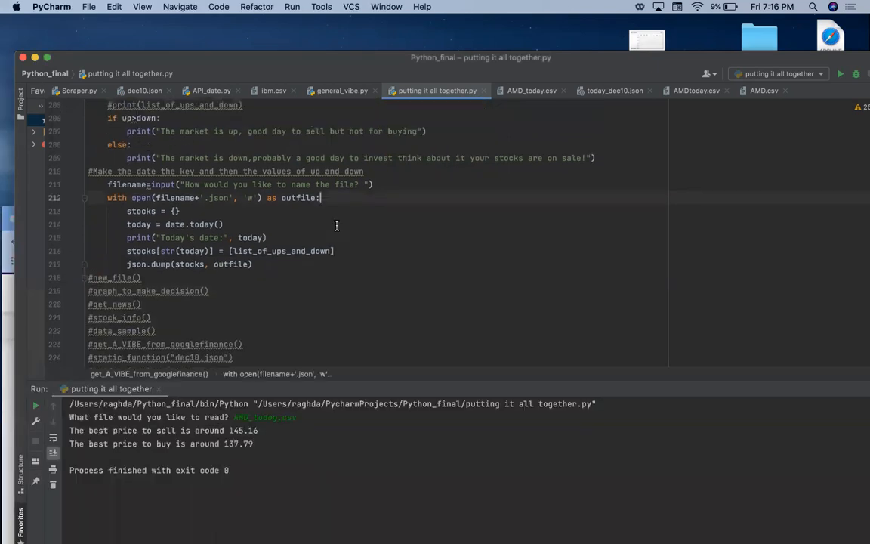
Step: Enable get_news(), stop and rerun the script, and enter IBM for its headlines
{"action": "scroll", "scroll_direction": "down", "scroll_amount": 3}
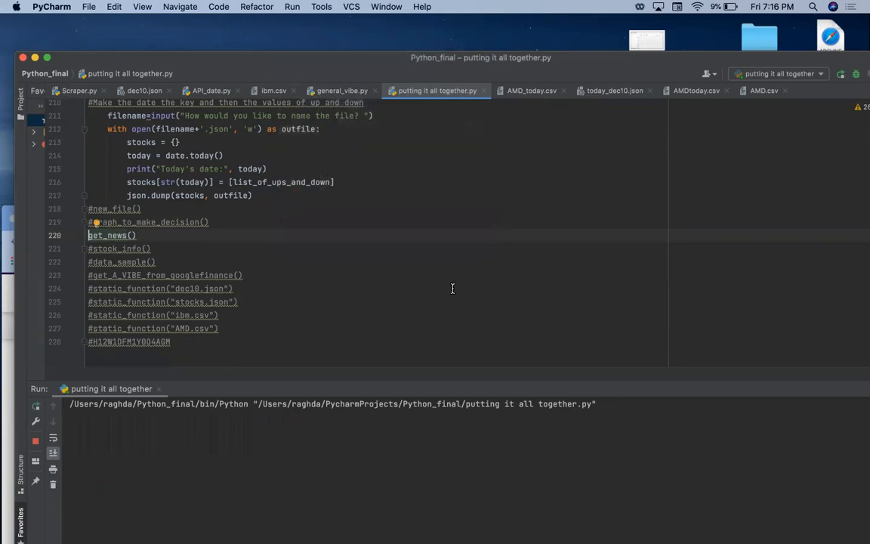
{"action": "left_click", "coordinate": [841, 74]}
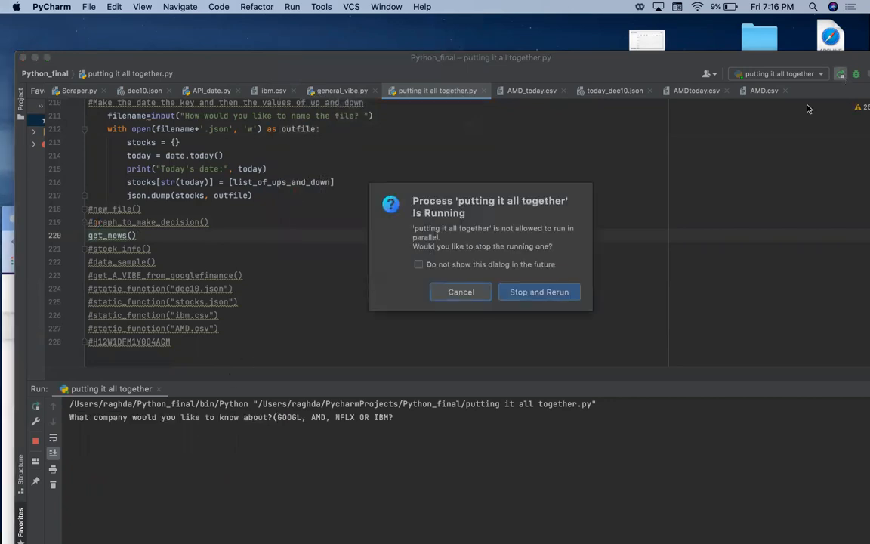
{"action": "left_click", "coordinate": [539, 292]}
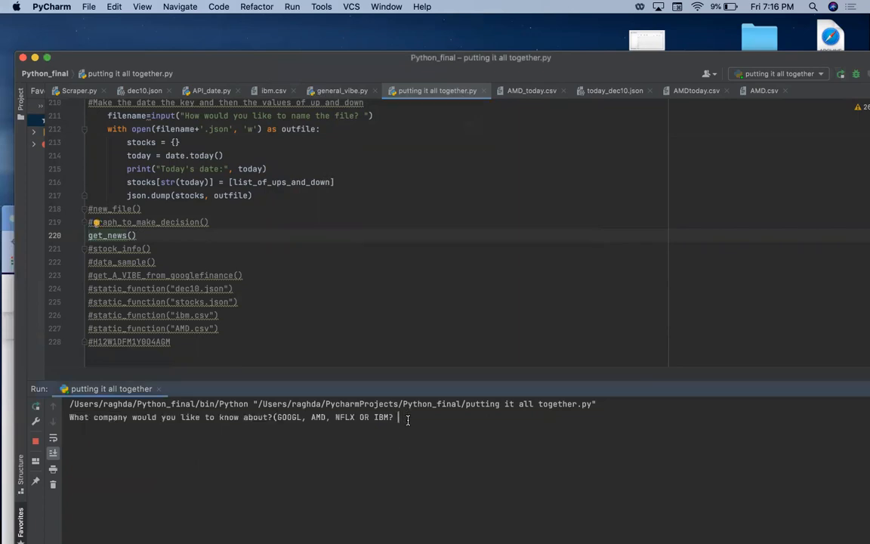
{"action": "type", "text": "IBM"}
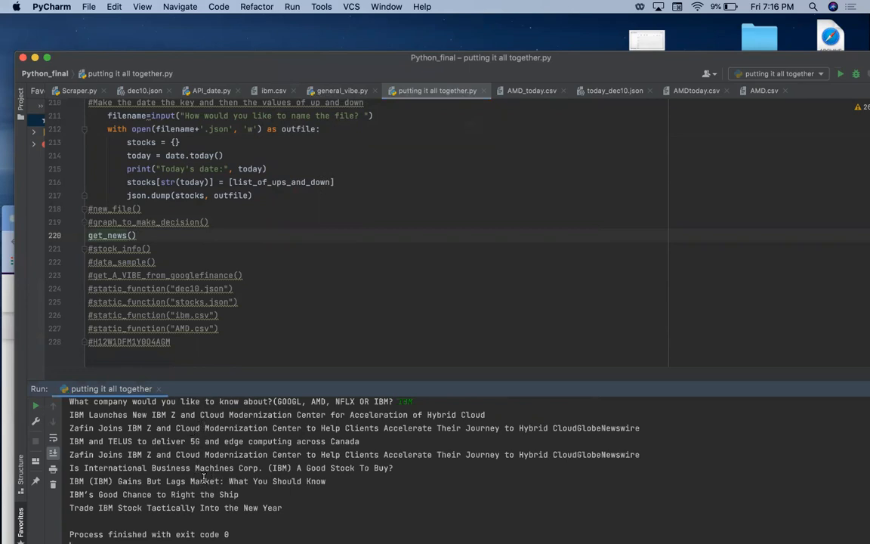
{"action": "mouse_move", "coordinate": [268, 482]}
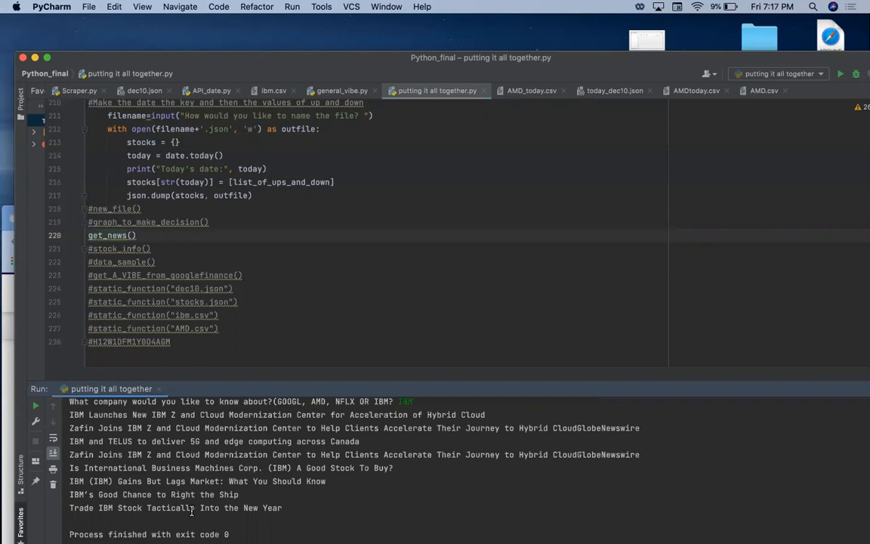
{"action": "mouse_move", "coordinate": [452, 167]}
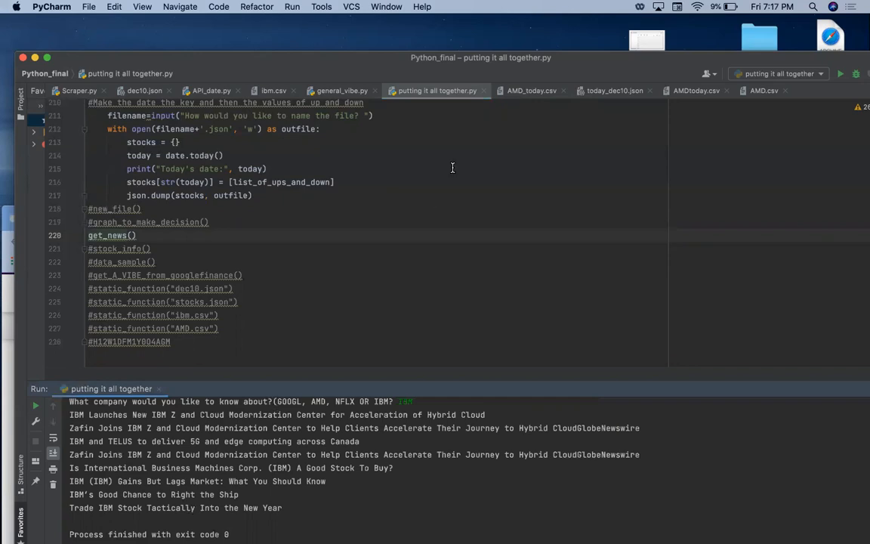
Step: Rerun the script with AMD as the company to print four AMD headlines
{"action": "left_click", "coordinate": [292, 6]}
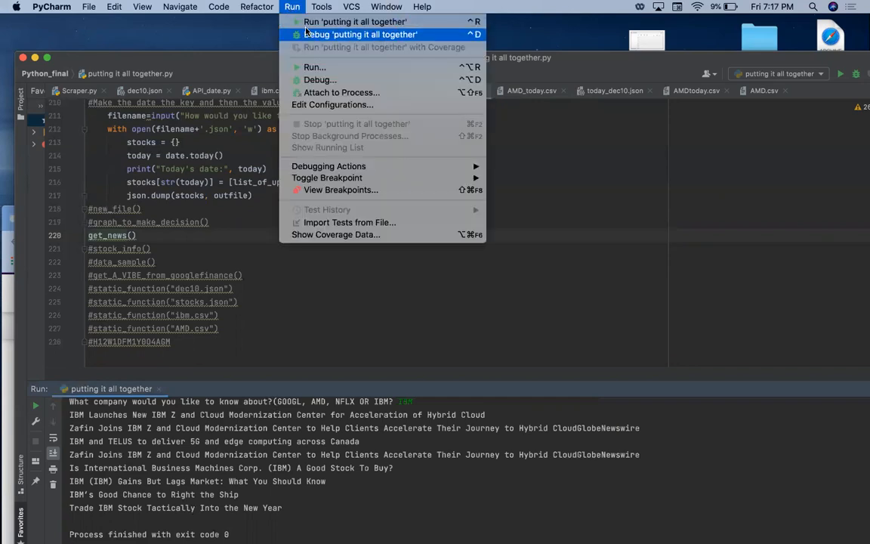
{"action": "left_click", "coordinate": [355, 21]}
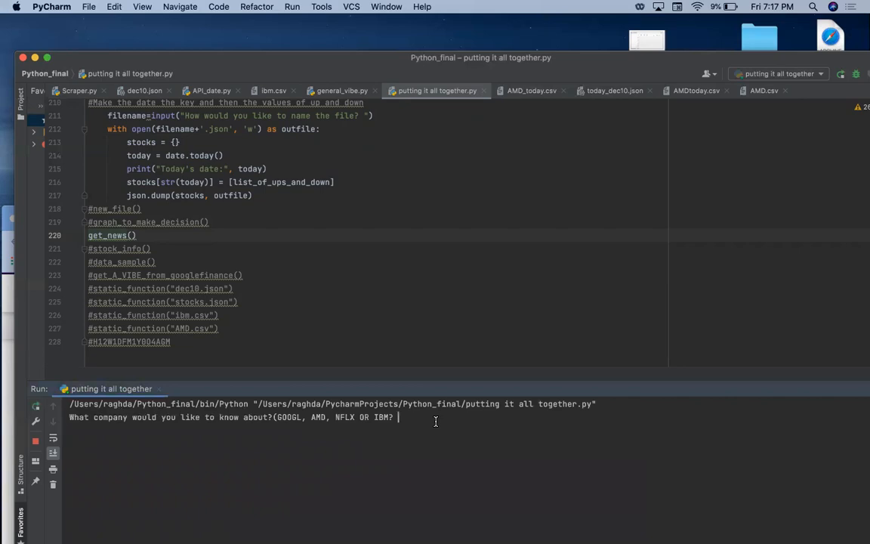
{"action": "type", "text": "AMD"}
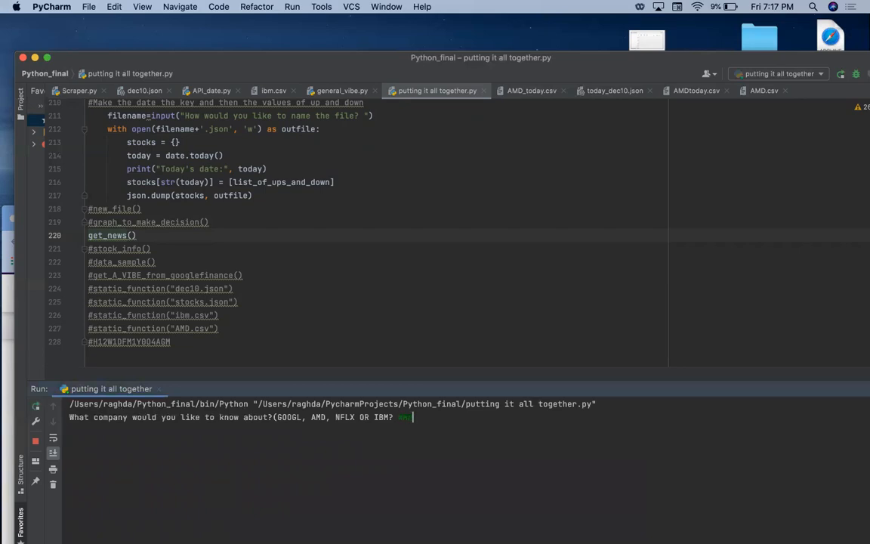
{"action": "key", "text": "enter"}
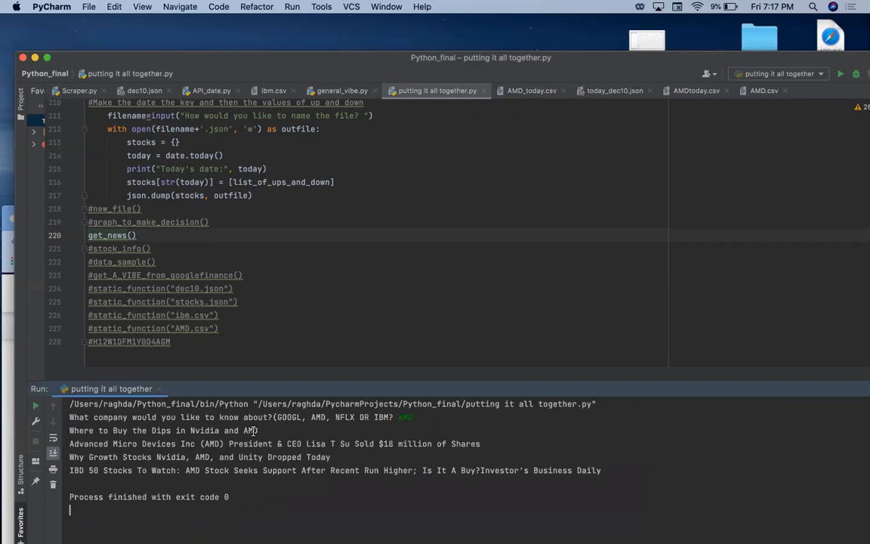
{"action": "mouse_move", "coordinate": [191, 456]}
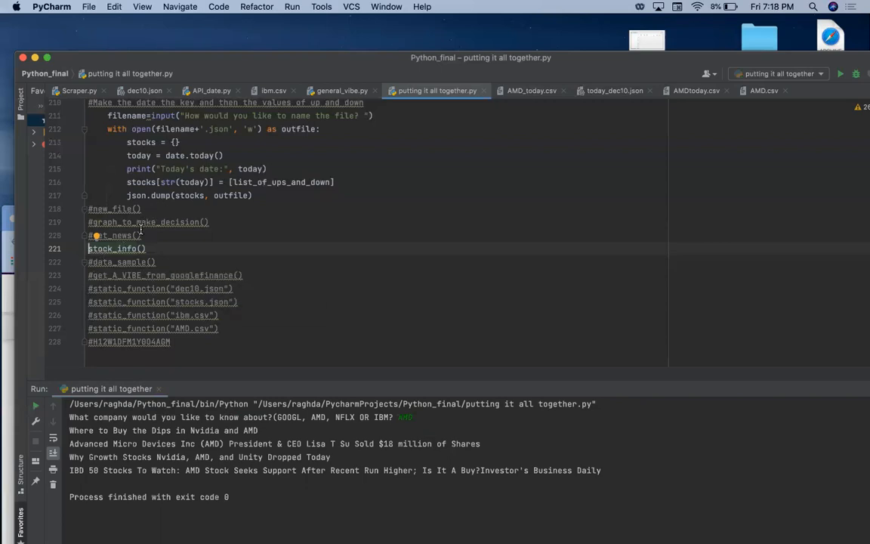
{"action": "mouse_move", "coordinate": [115, 248]}
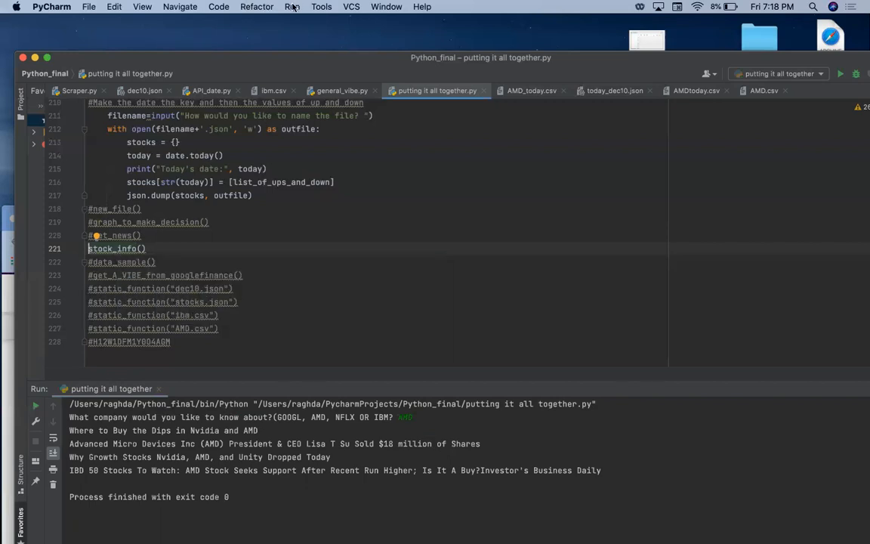
{"action": "mouse_move", "coordinate": [305, 20]}
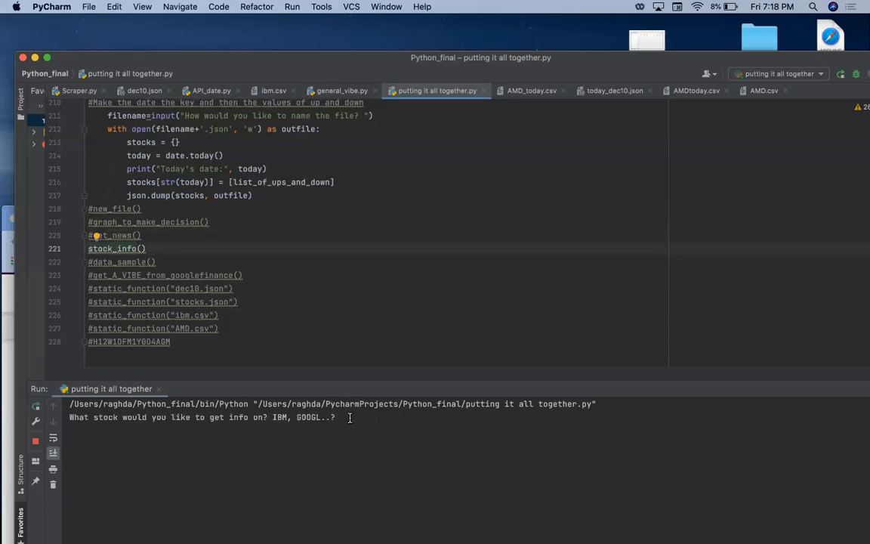
Step: Run stock_info() for AMD to print its intraday price and volume rows
{"action": "type", "text": "AMD"}
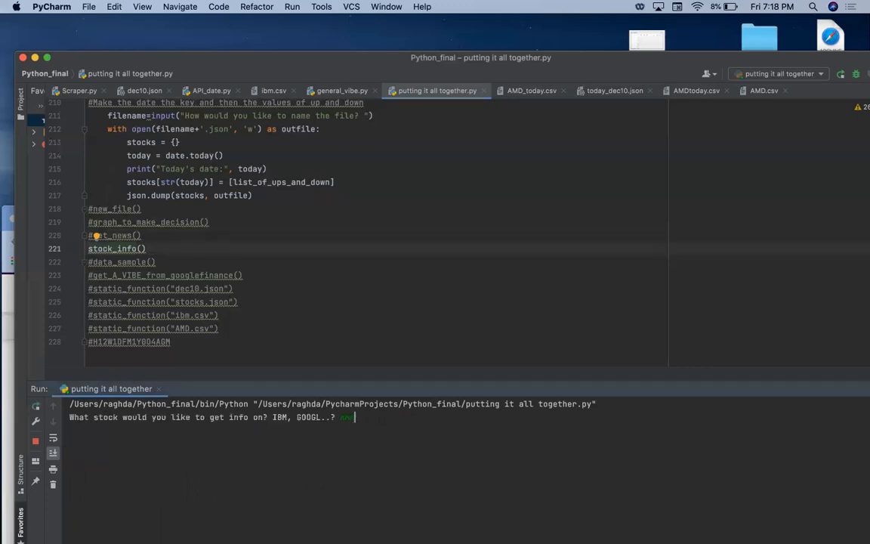
{"action": "key", "text": "enter"}
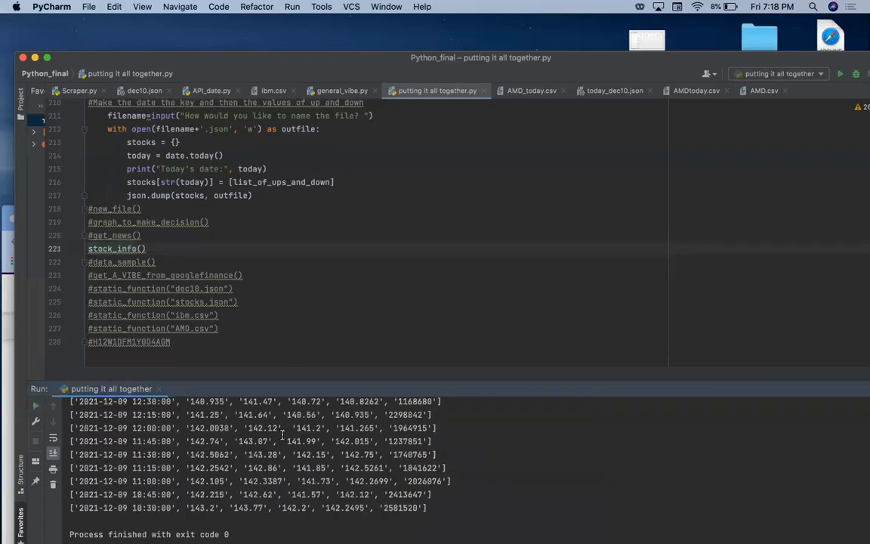
{"action": "left_click", "coordinate": [840, 73]}
{"action": "type", "text": "AMD"}
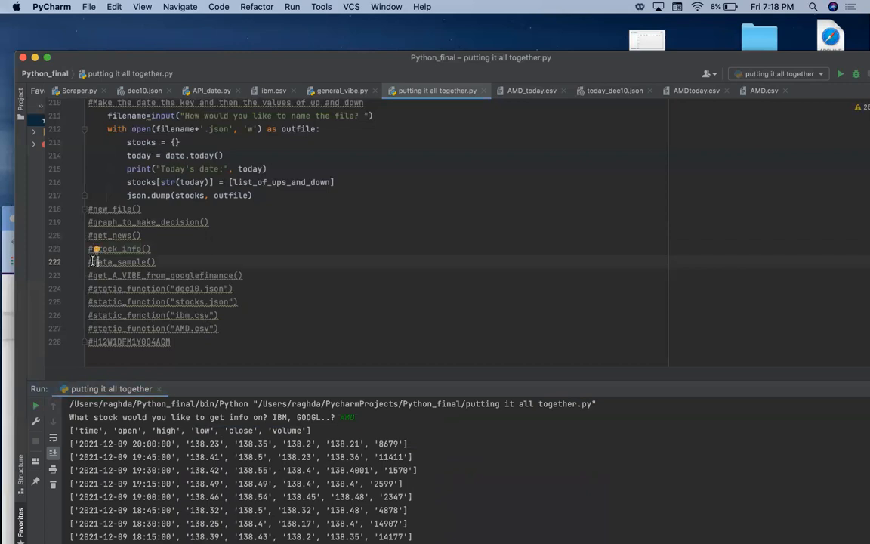
Step: Run data_sample() for AMD, then enable get_A_VIBE_from_googlefinance() on line 223
{"action": "left_click", "coordinate": [91, 263]}
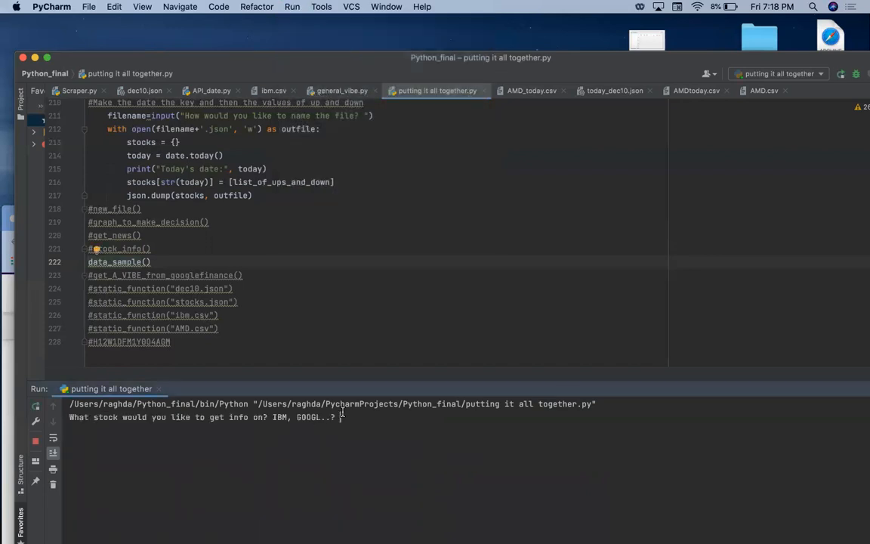
{"action": "type", "text": "AMD"}
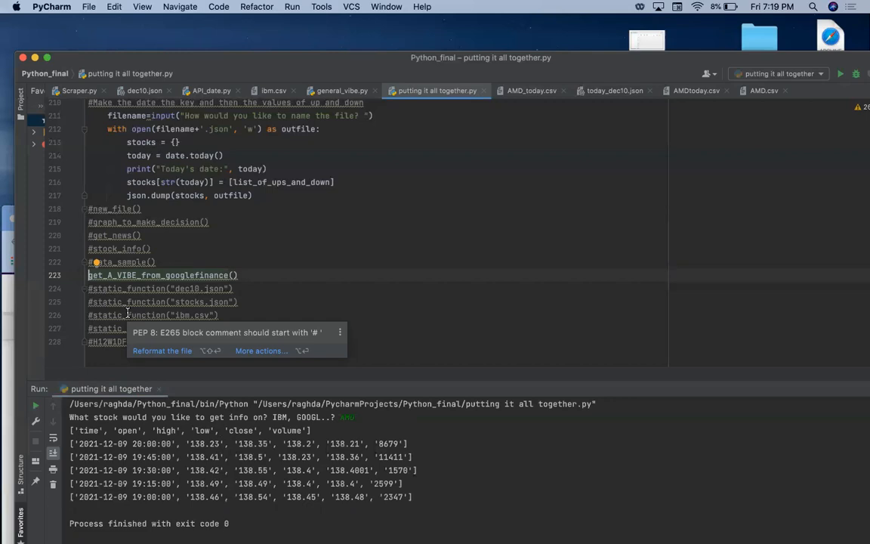
{"action": "mouse_move", "coordinate": [4, 356]}
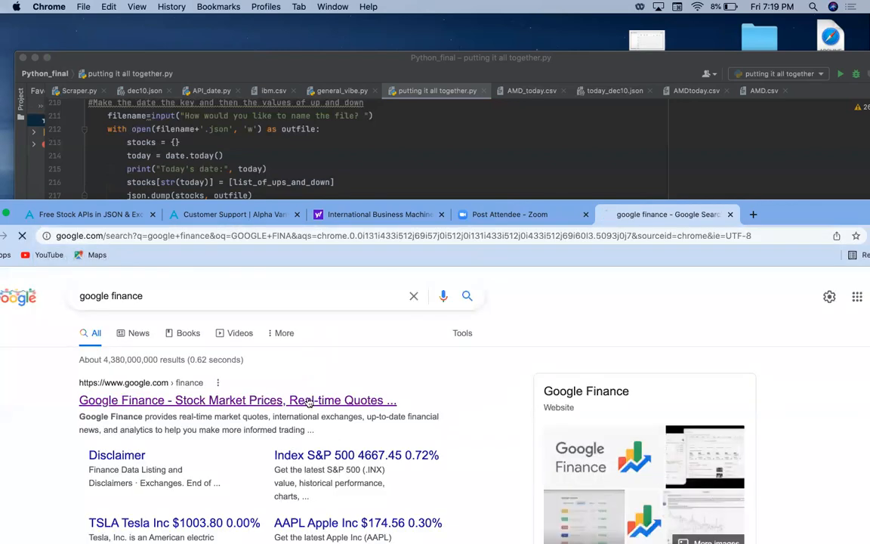
Step: Open Google Finance from the search results and scroll through its Market trends section
{"action": "left_click", "coordinate": [237, 399]}
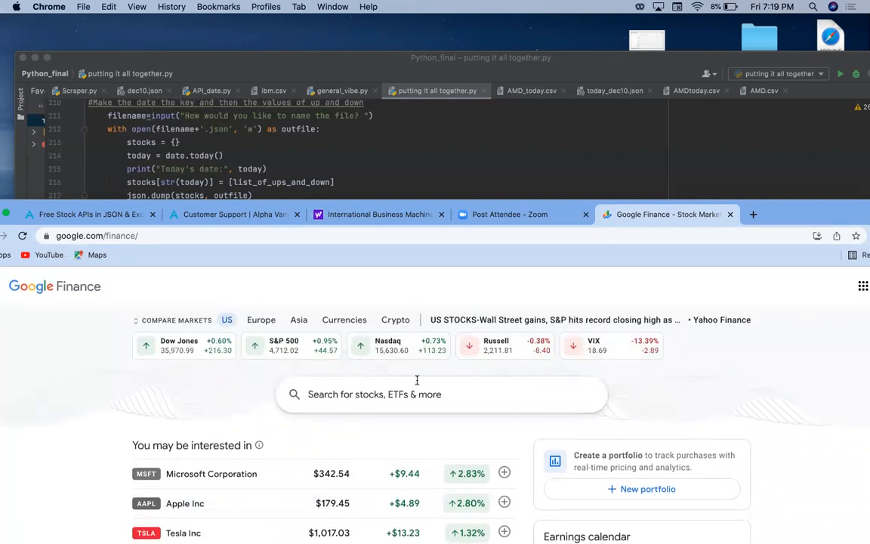
{"action": "mouse_move", "coordinate": [544, 376]}
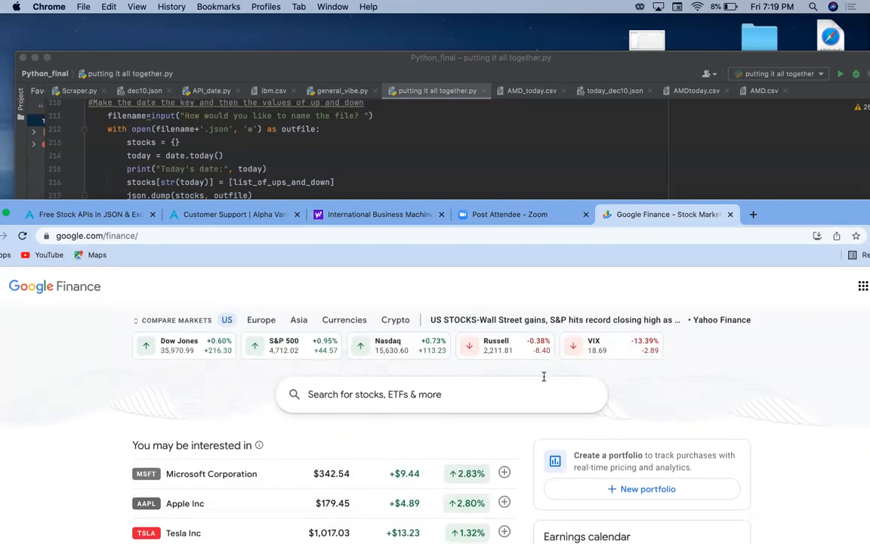
{"action": "scroll", "scroll_direction": "down", "scroll_amount": 3}
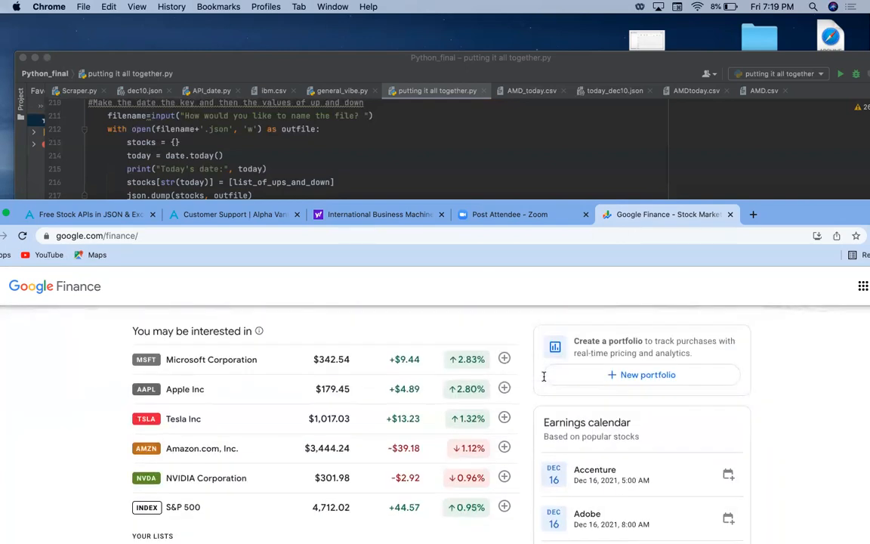
{"action": "scroll", "scroll_direction": "down", "scroll_amount": 3}
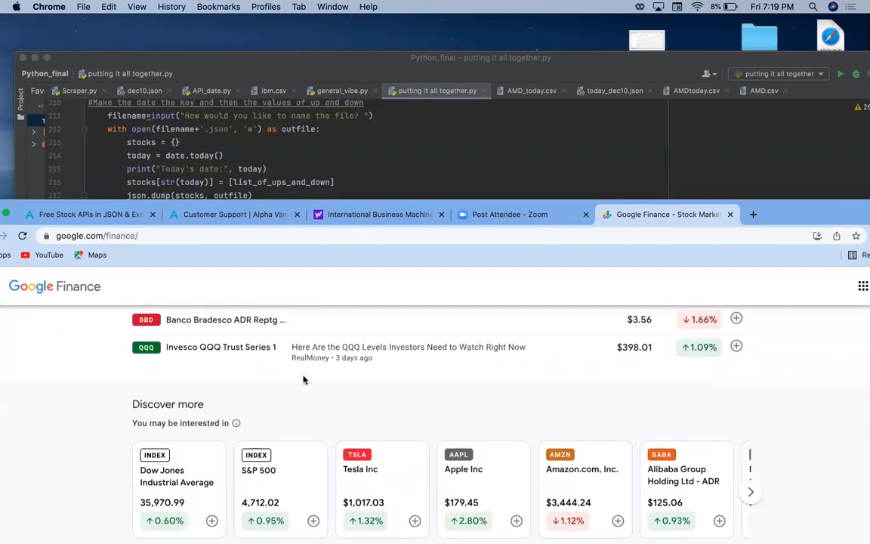
{"action": "scroll", "scroll_direction": "up", "scroll_amount": 3}
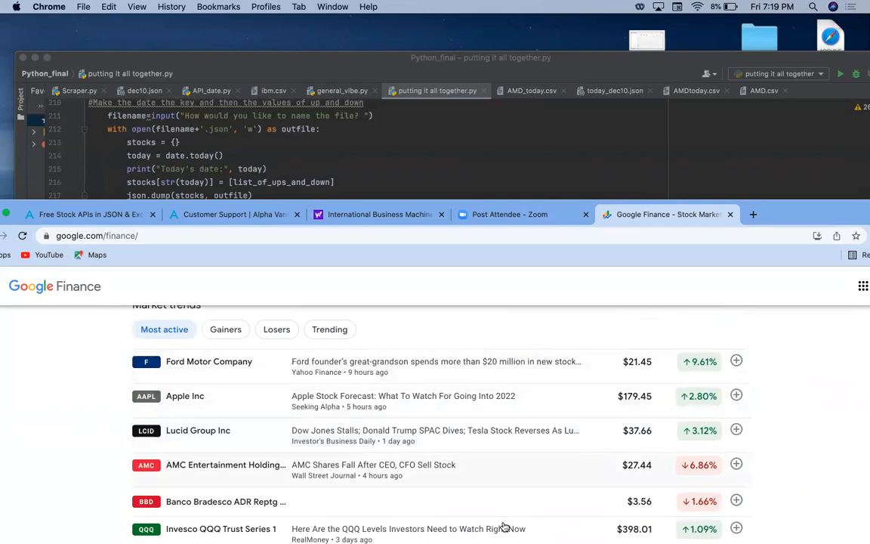
{"action": "scroll", "scroll_direction": "down", "scroll_amount": 3}
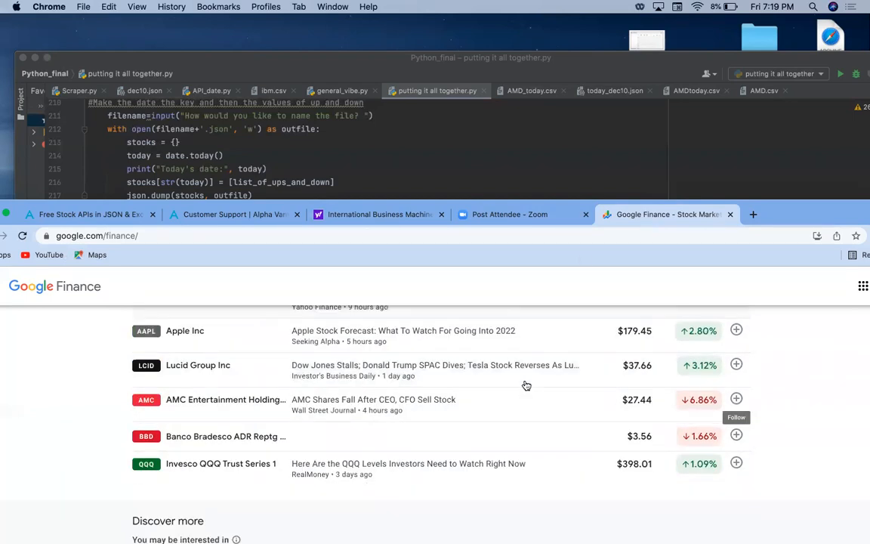
{"action": "scroll", "scroll_direction": "down", "scroll_amount": 3}
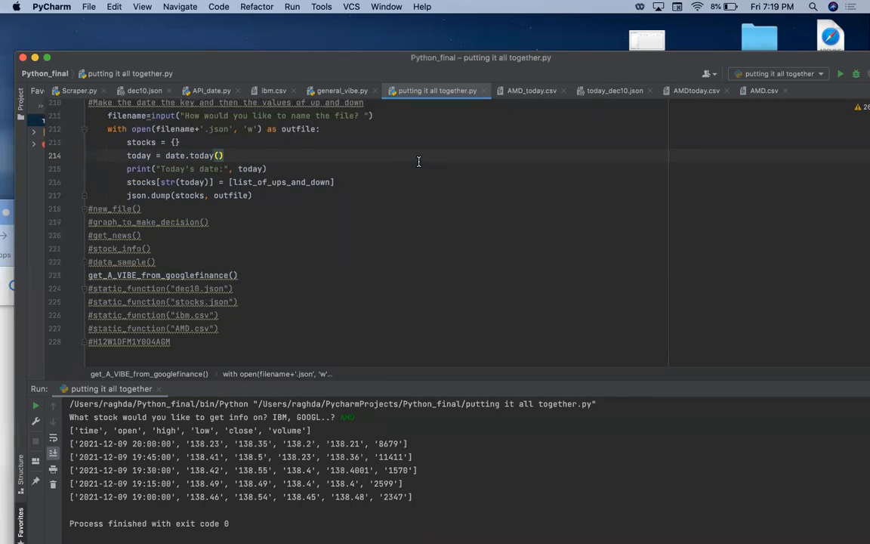
{"action": "mouse_move", "coordinate": [260, 247]}
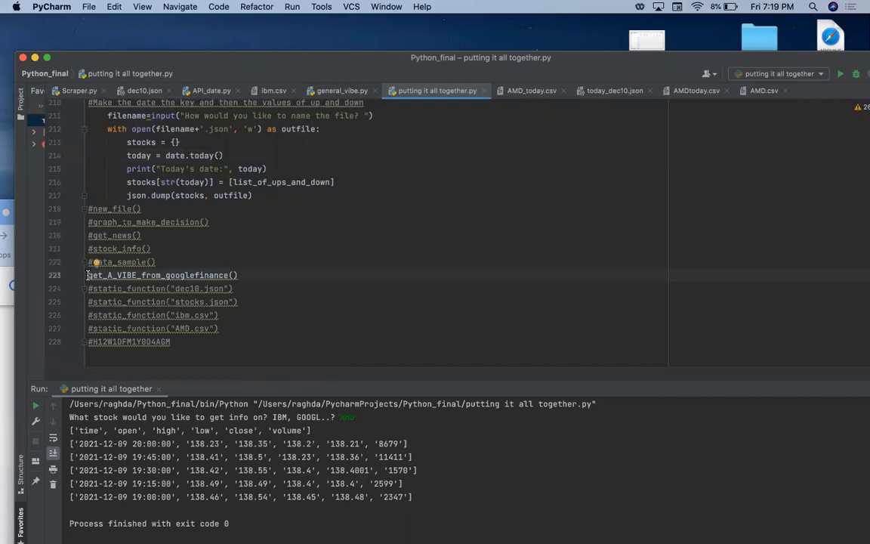
Step: Run 'putting it all together' and enter DEC10_STOCK_VIBE as the output file name
{"action": "left_click", "coordinate": [292, 6]}
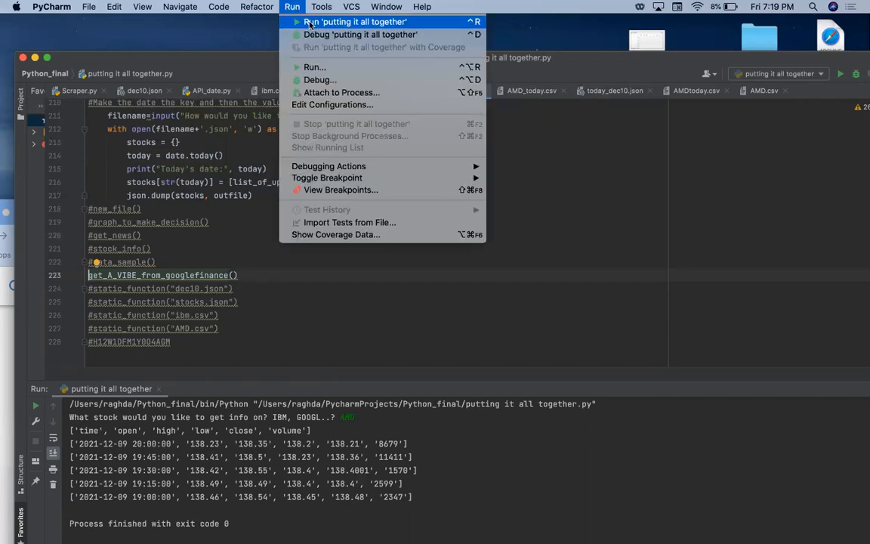
{"action": "left_click", "coordinate": [355, 21]}
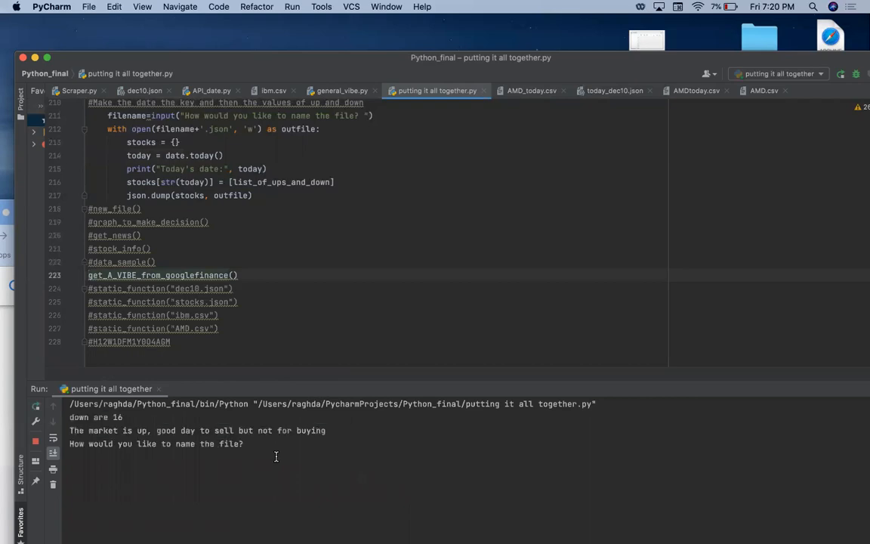
{"action": "mouse_move", "coordinate": [280, 443]}
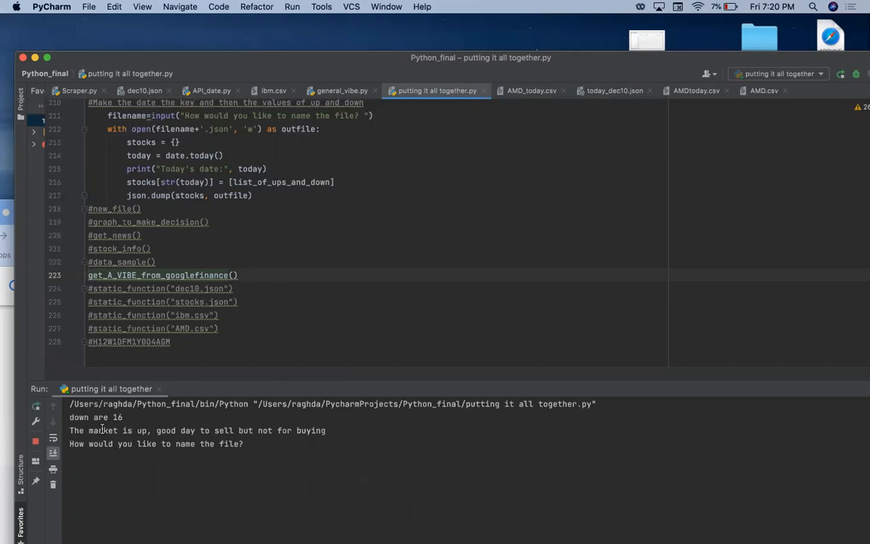
{"action": "mouse_move", "coordinate": [171, 453]}
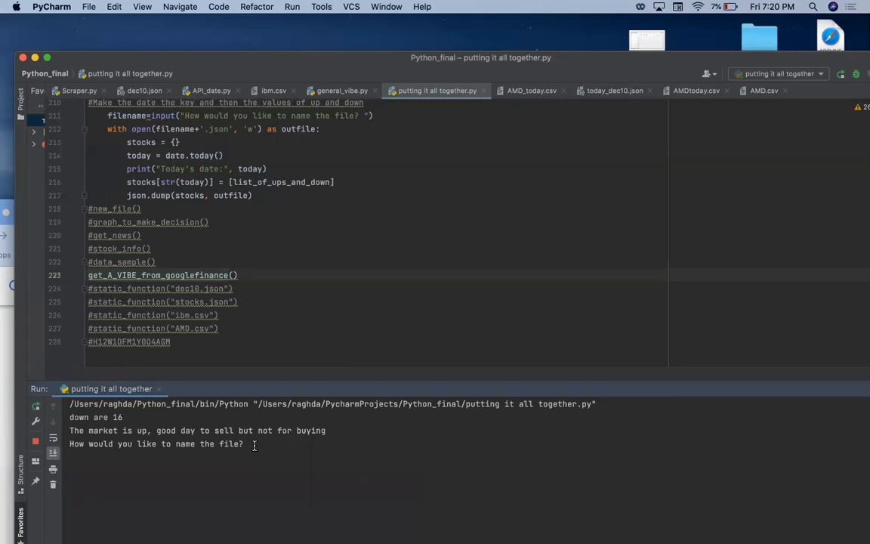
{"action": "type", "text": "DEC10"}
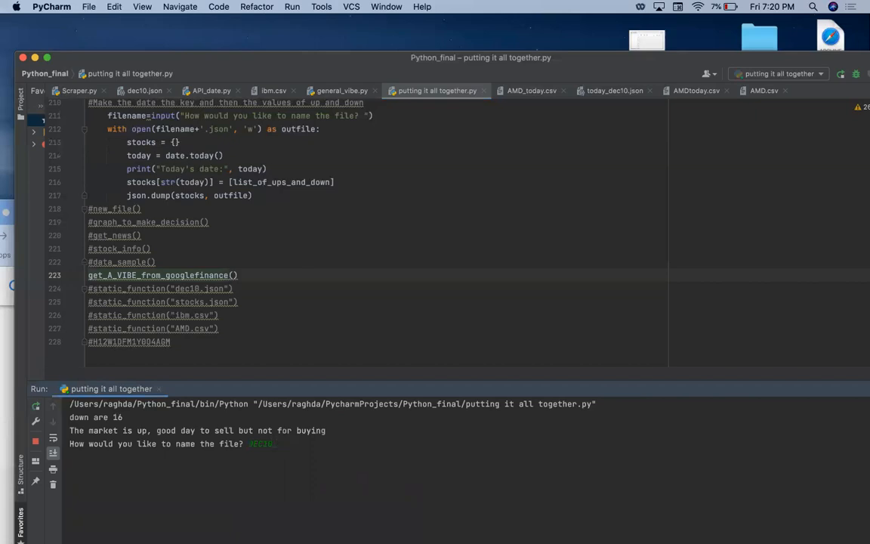
{"action": "type", "text": "_STOCK"}
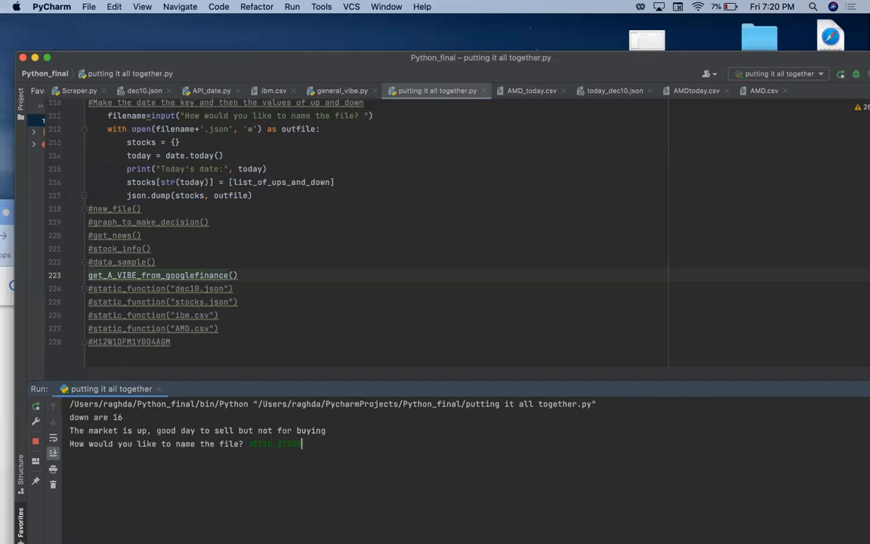
{"action": "type", "text": "_VIBE"}
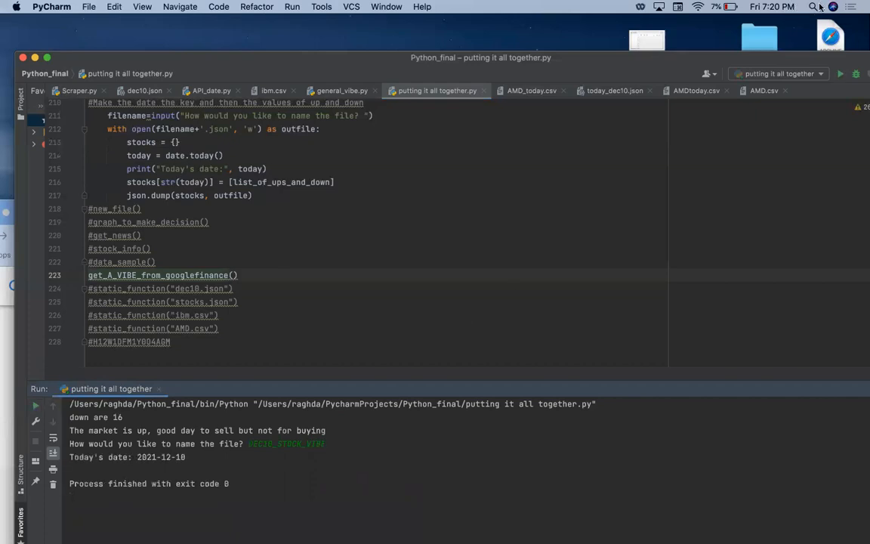
{"action": "type", "text": "DEC10(2).json"}
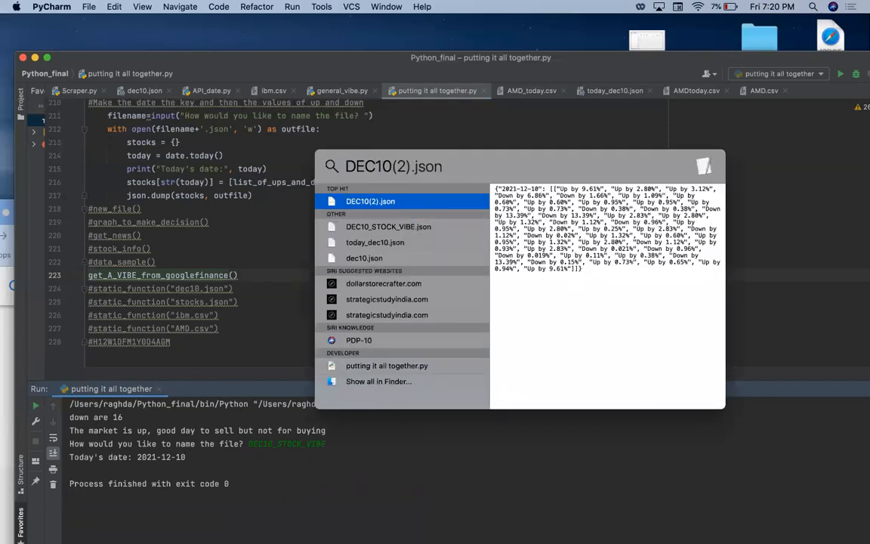
Step: Search Spotlight for DEC10_STOCK_VIBE.json to preview its up/down percentages
{"action": "type", "text": "DEC10_S"}
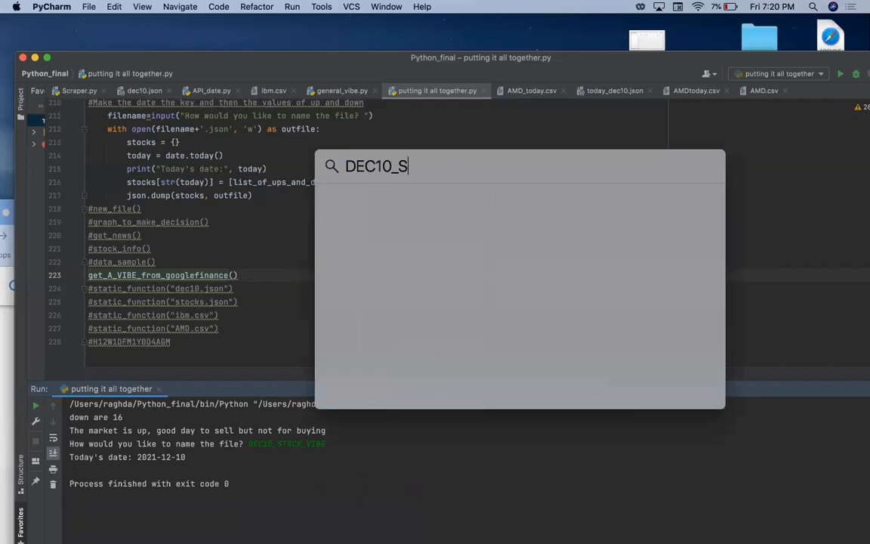
{"action": "type", "text": "TOC"}
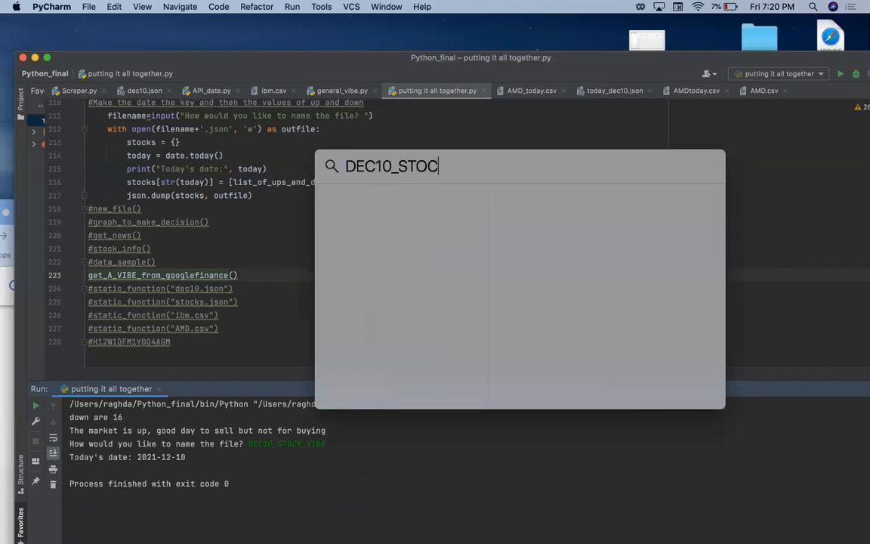
{"action": "type", "text": "K_VIBE.json"}
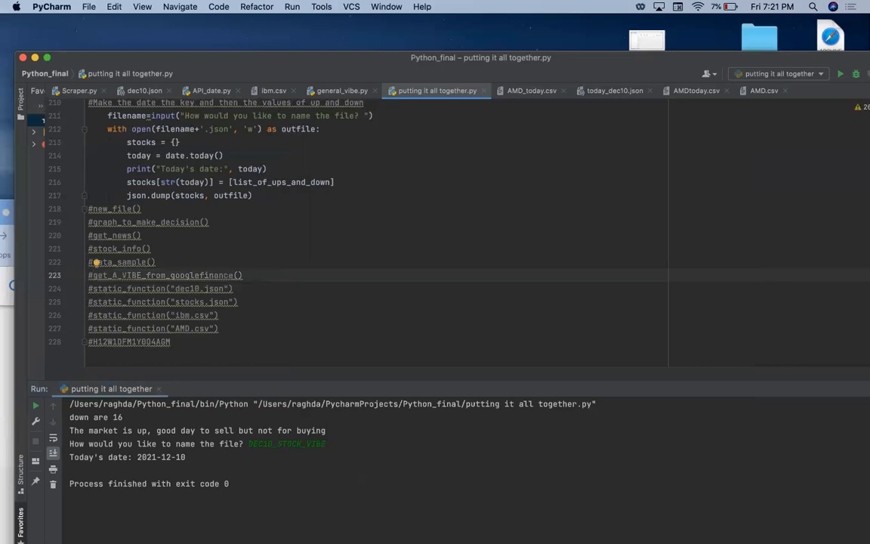
{"action": "mouse_move", "coordinate": [110, 303]}
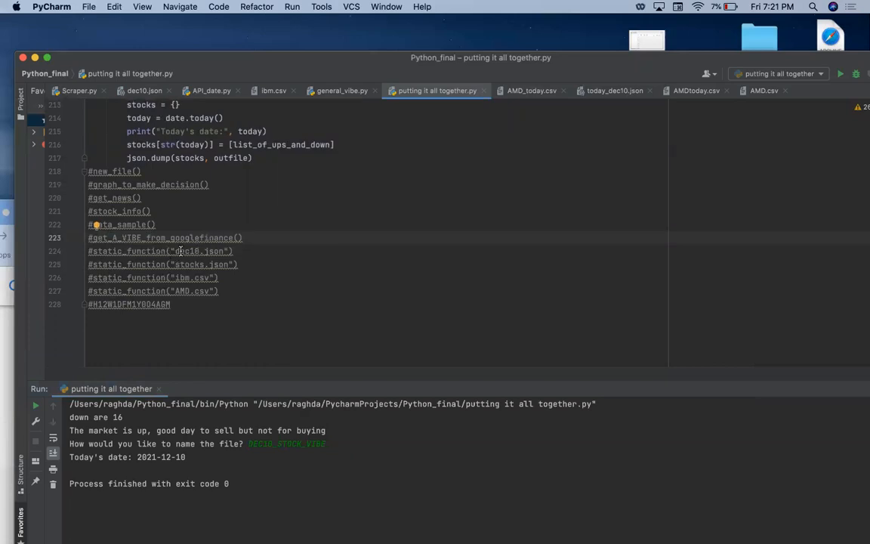
{"action": "mouse_move", "coordinate": [166, 291]}
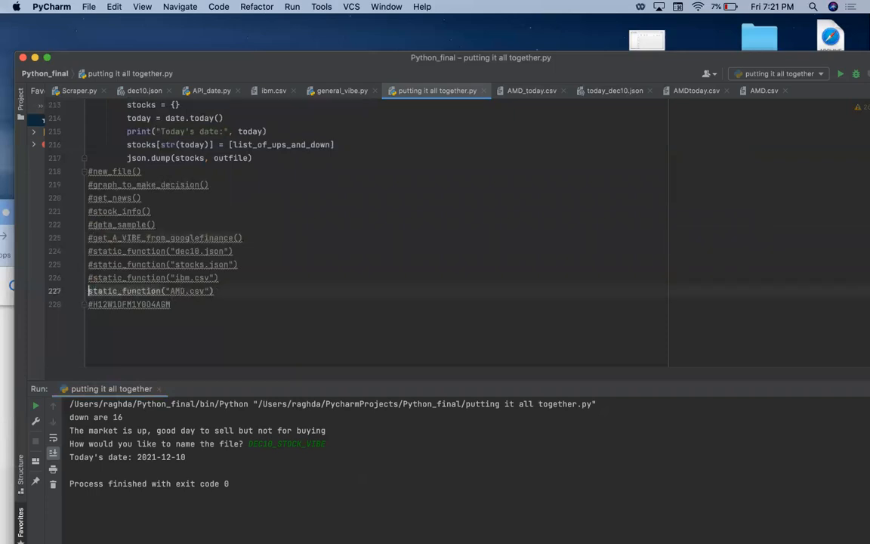
Step: Run static_function("AMD.csv"), then rerun the script using static_function("stocks.json")
{"action": "left_click", "coordinate": [291, 6]}
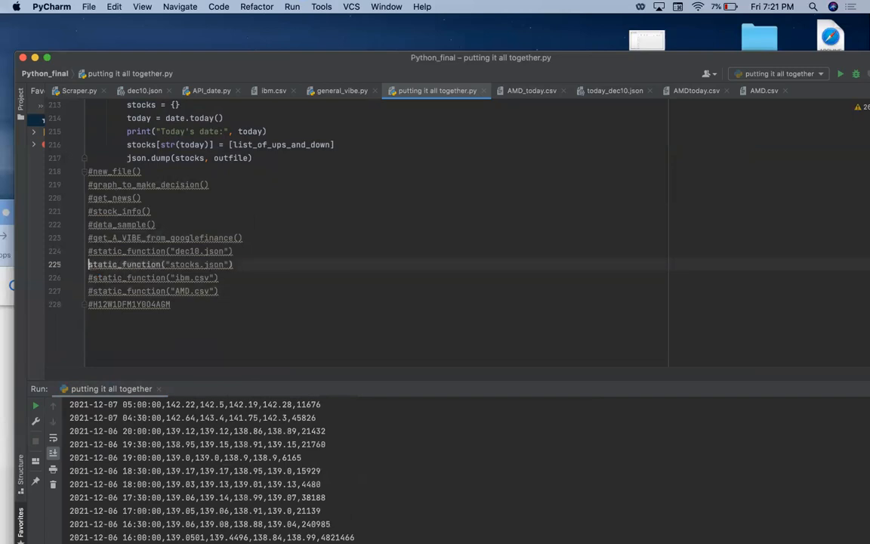
{"action": "left_click", "coordinate": [292, 6]}
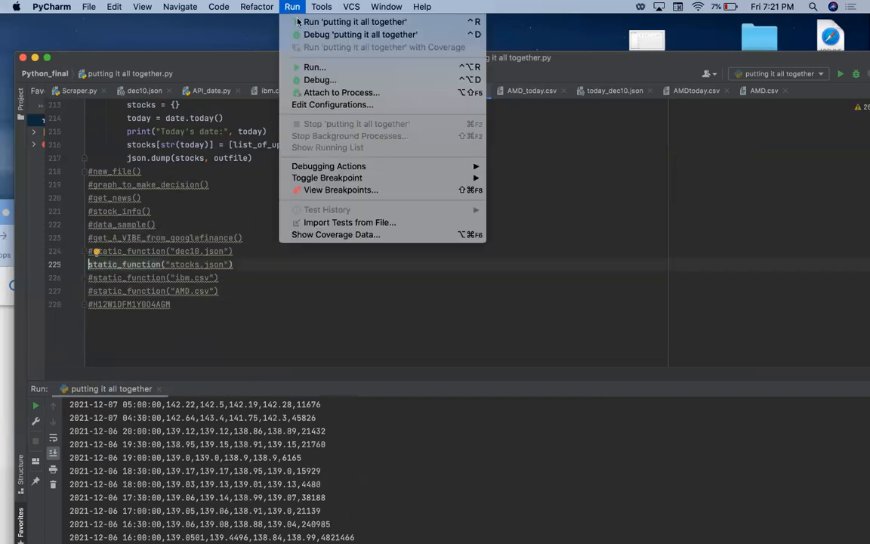
{"action": "left_click", "coordinate": [355, 21]}
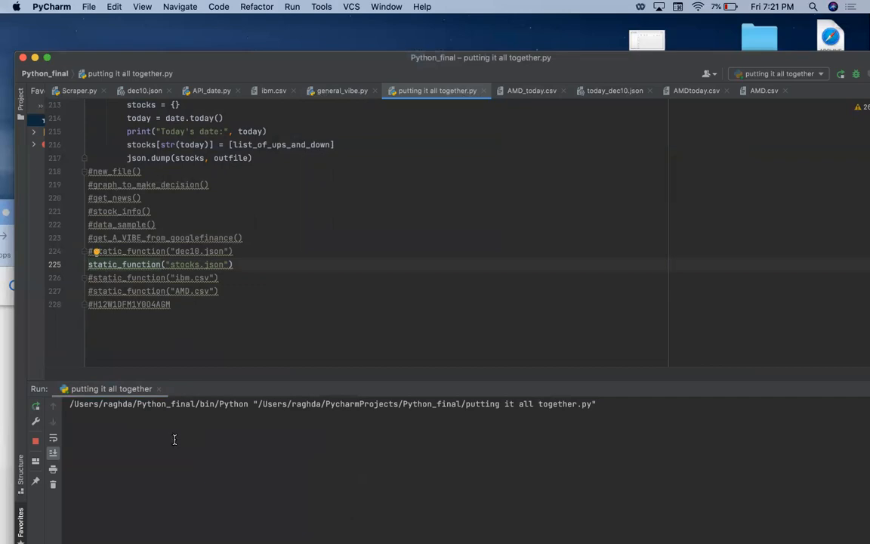
Step: Review the printed stocks.json percentages and comment out static_function("stocks.json") on line 225
{"action": "left_click", "coordinate": [840, 73]}
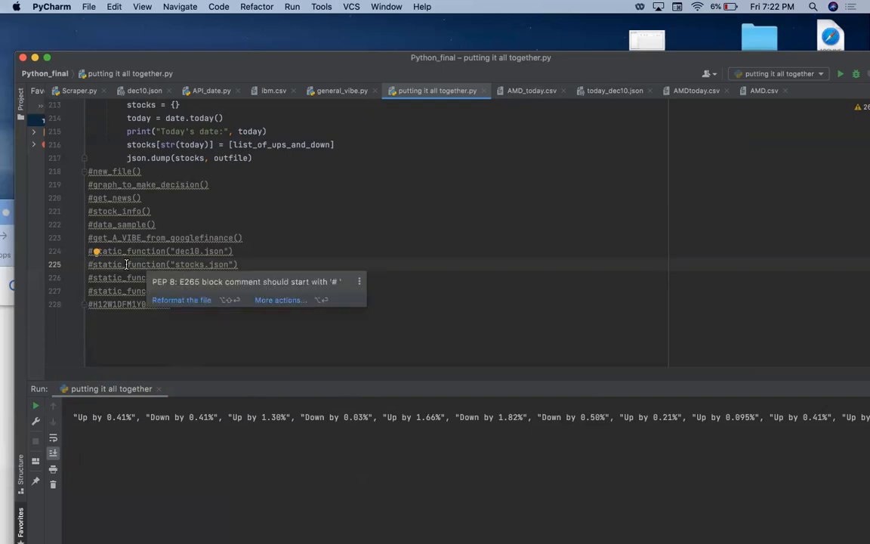
{"action": "mouse_move", "coordinate": [267, 205]}
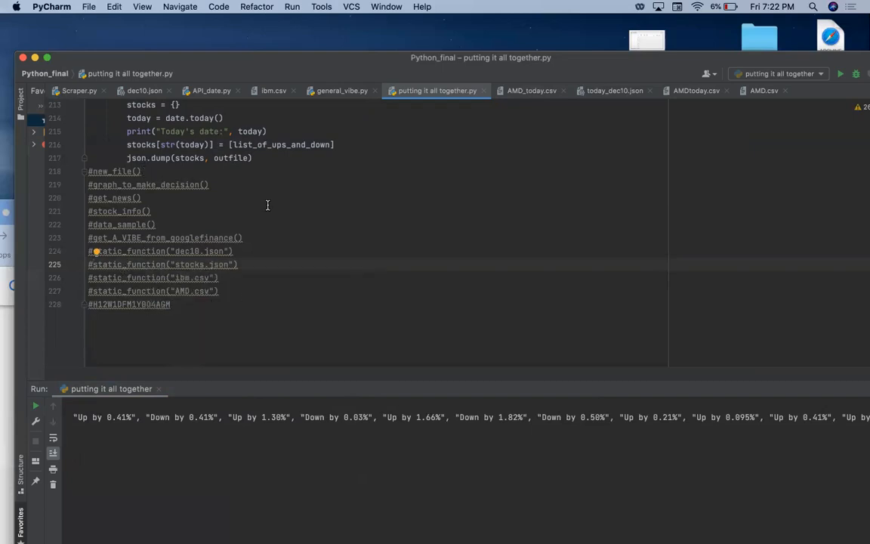
{"action": "mouse_move", "coordinate": [162, 209]}
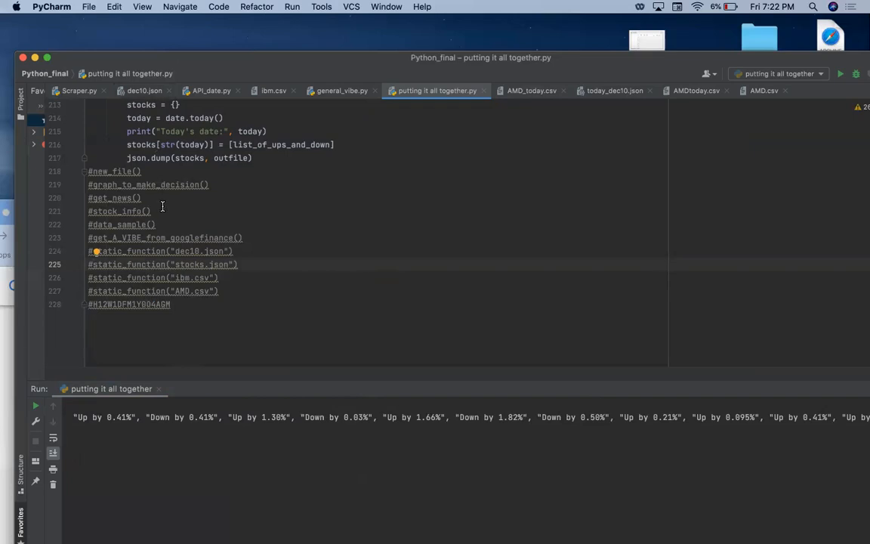